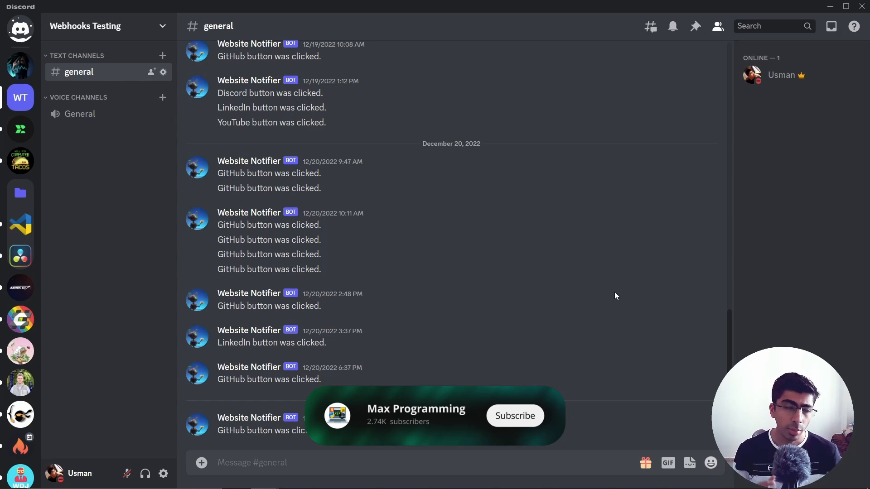
Bring up the usmans.me personal site in Edge and scroll around the home page
{"action": "left_click", "coordinate": [513, 416]}
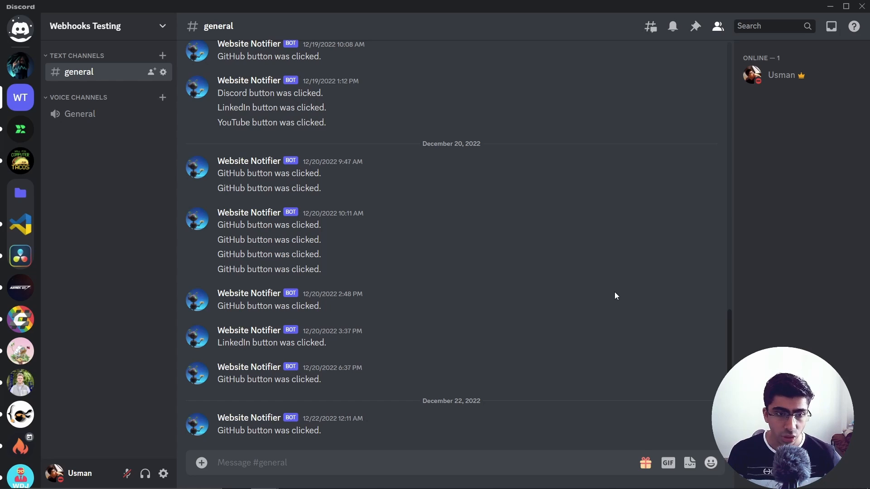
{"action": "mouse_move", "coordinate": [433, 239]}
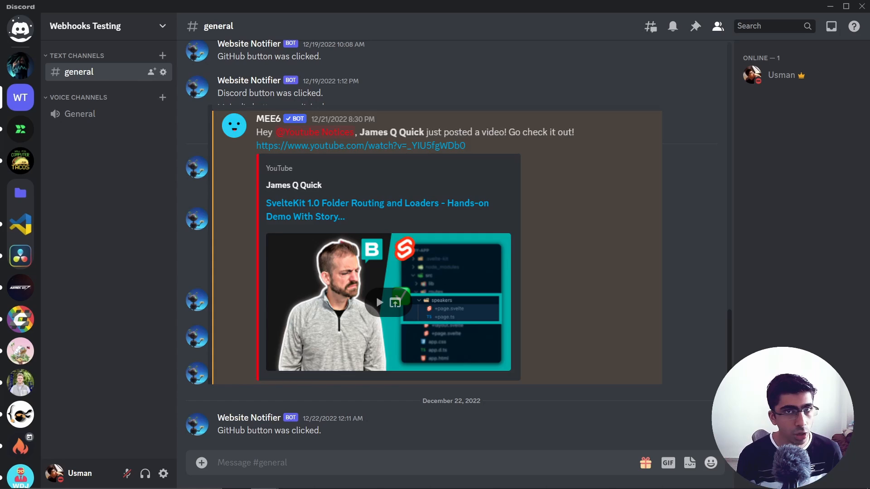
{"action": "scroll", "scroll_direction": "up", "scroll_amount": 3}
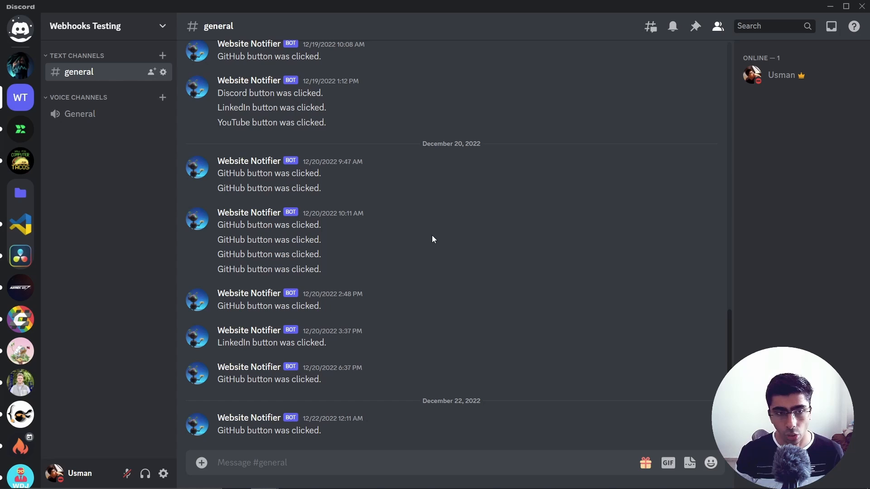
{"action": "mouse_move", "coordinate": [402, 192]}
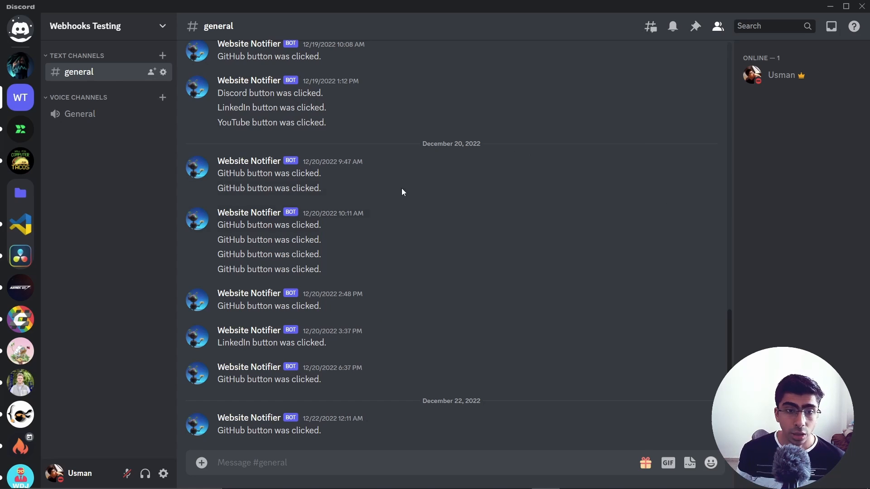
{"action": "scroll", "scroll_direction": "up", "scroll_amount": 3}
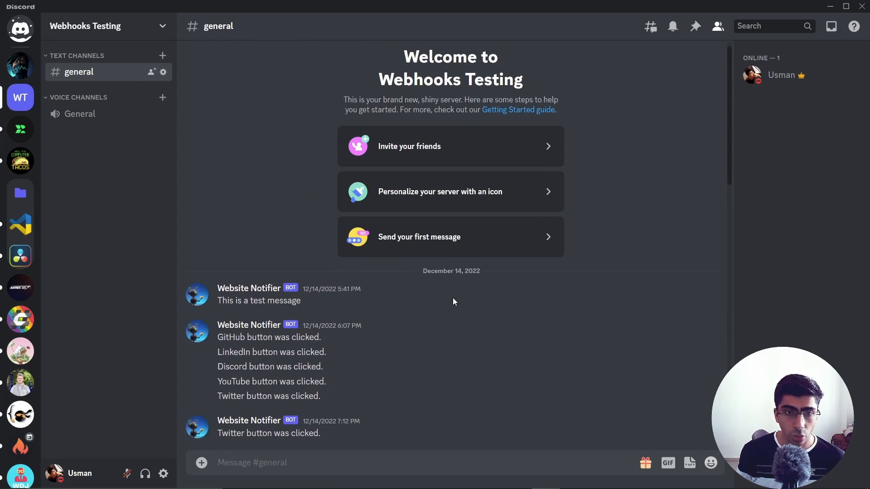
{"action": "scroll", "scroll_direction": "down", "scroll_amount": 3}
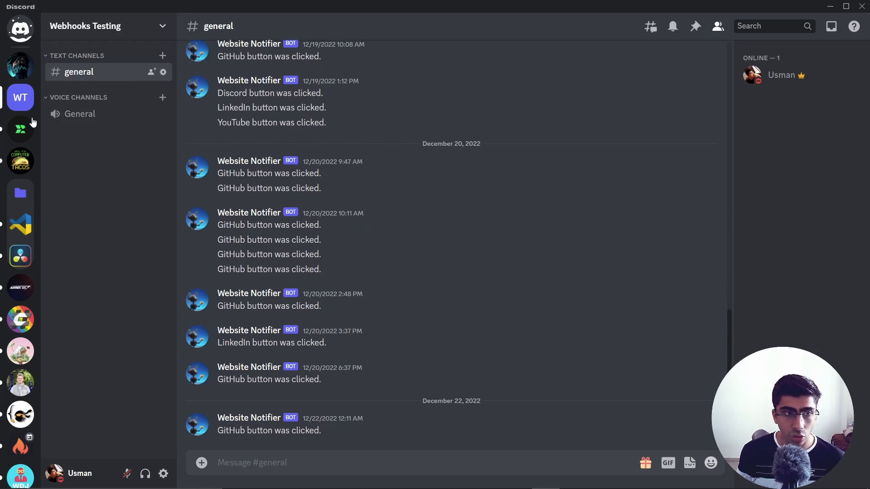
{"action": "mouse_move", "coordinate": [382, 424]}
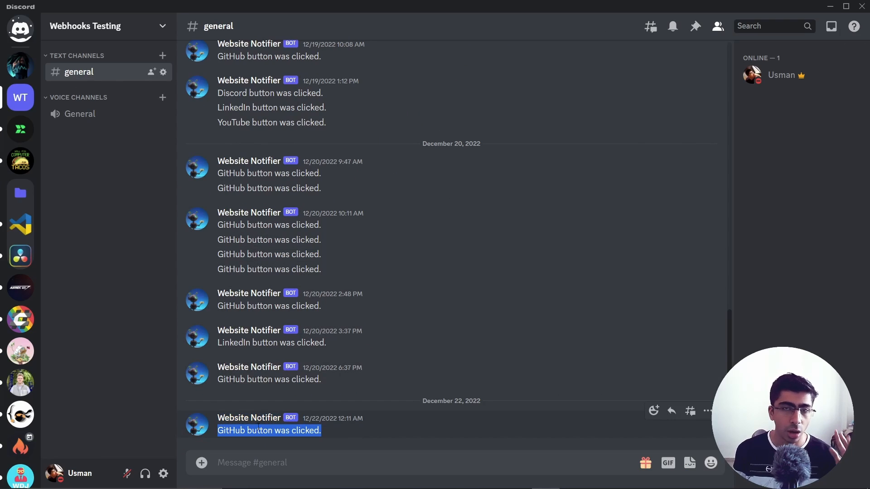
{"action": "mouse_move", "coordinate": [333, 418]}
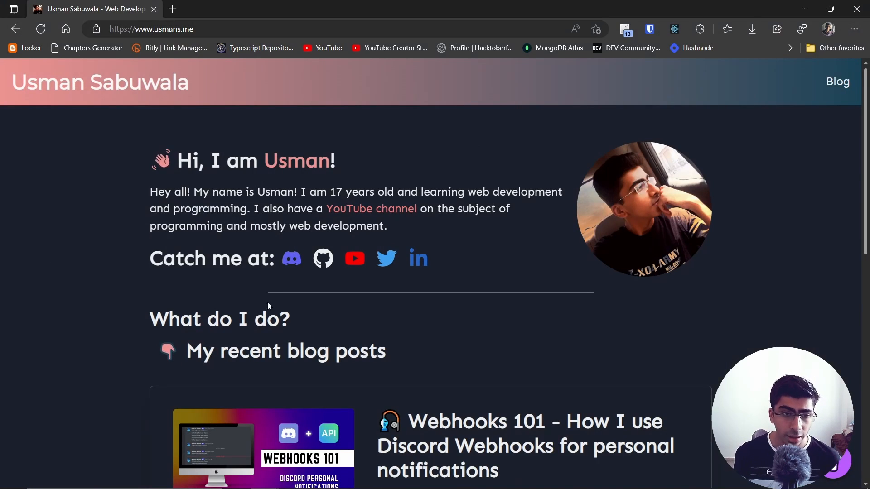
{"action": "mouse_move", "coordinate": [354, 258]}
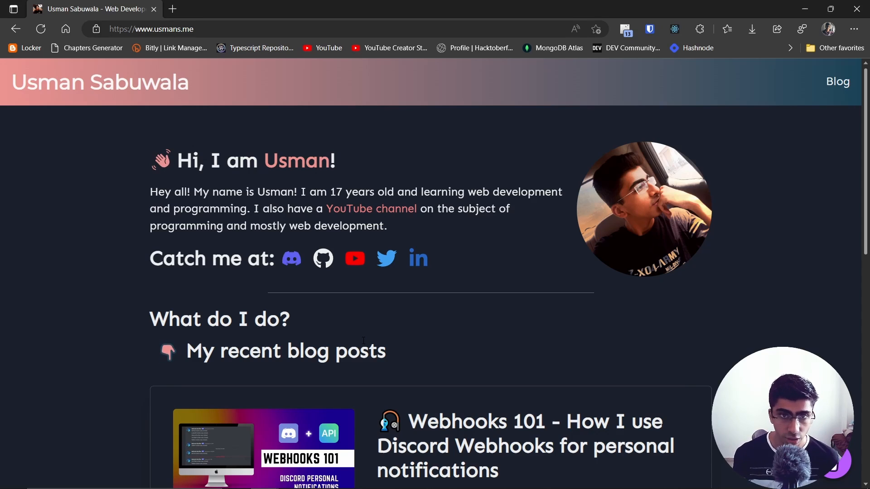
{"action": "mouse_move", "coordinate": [354, 259]}
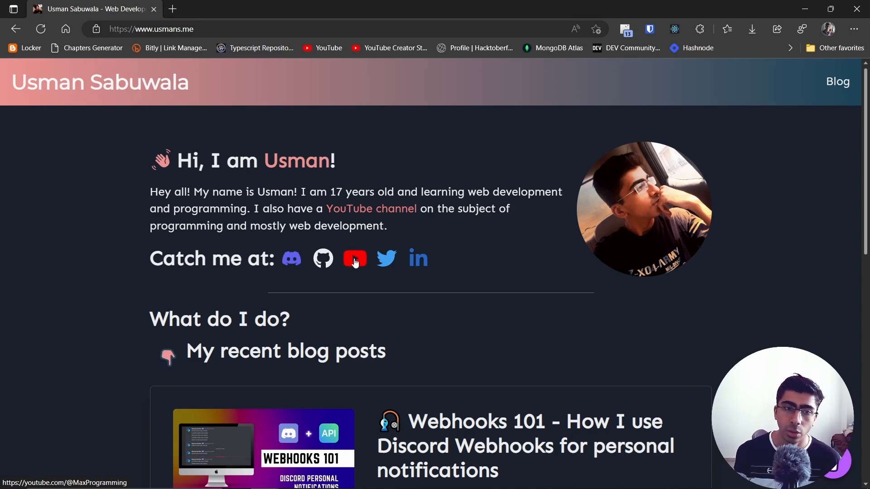
Activate the YouTube link under 'Catch me at' and scroll to the recent blog posts
{"action": "left_click", "coordinate": [354, 258]}
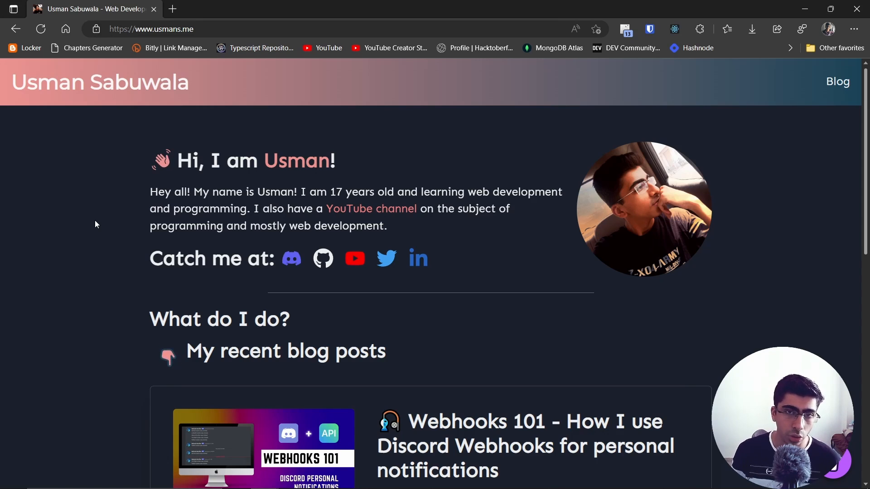
{"action": "scroll", "scroll_direction": "down", "scroll_amount": 3}
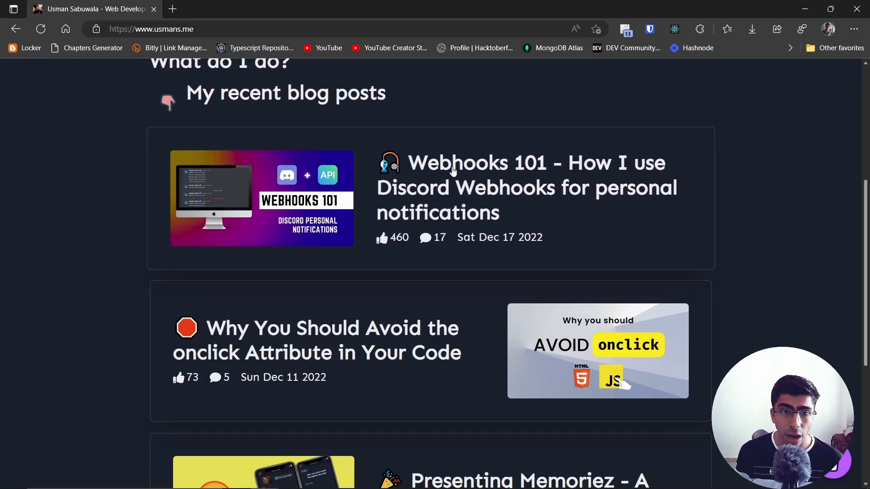
Open the Webhooks 101 post in a new tab and browse its table of contents
{"action": "left_click", "coordinate": [480, 162]}
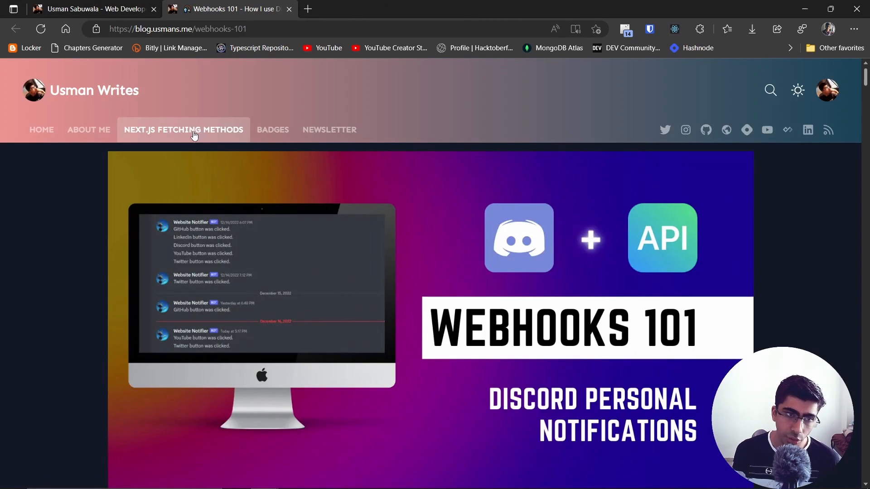
{"action": "scroll", "scroll_direction": "down", "scroll_amount": 3}
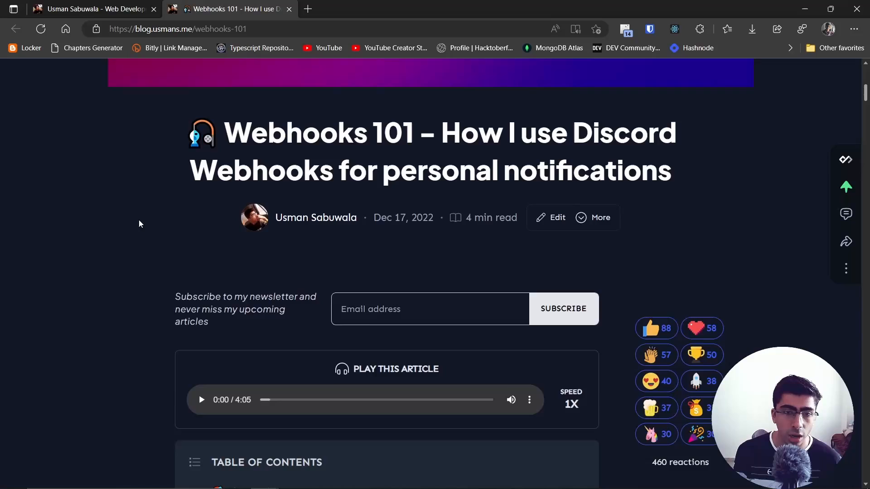
{"action": "scroll", "scroll_direction": "down", "scroll_amount": 3}
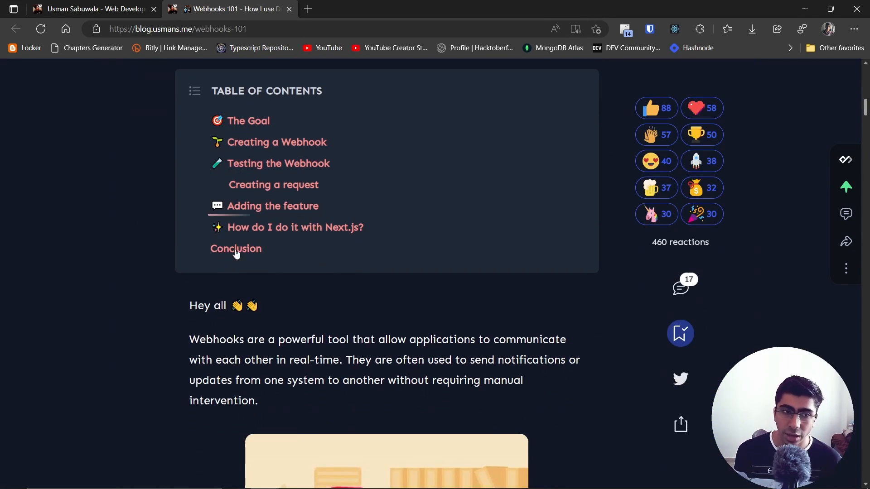
{"action": "mouse_move", "coordinate": [235, 290]}
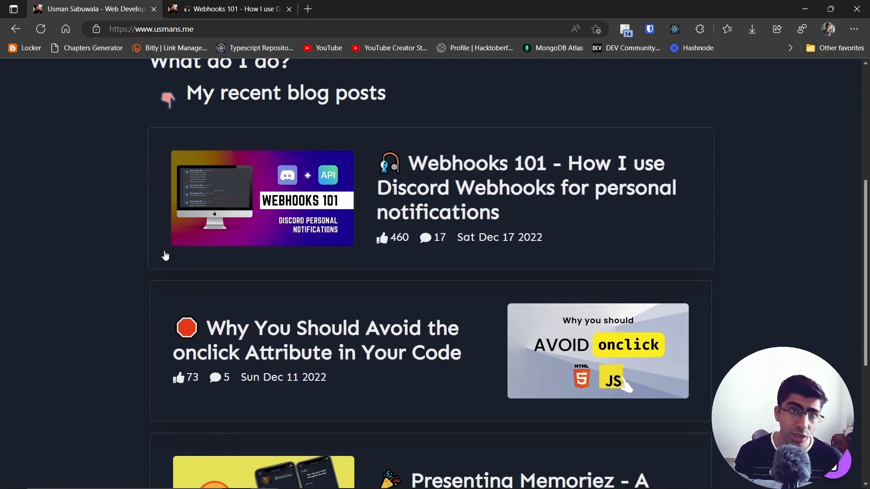
{"action": "scroll", "scroll_direction": "up", "scroll_amount": 3}
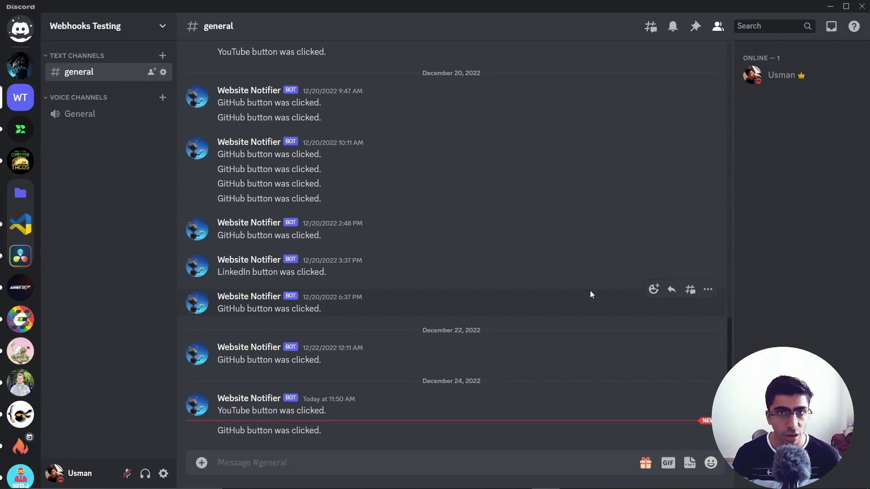
{"action": "mouse_move", "coordinate": [102, 26]}
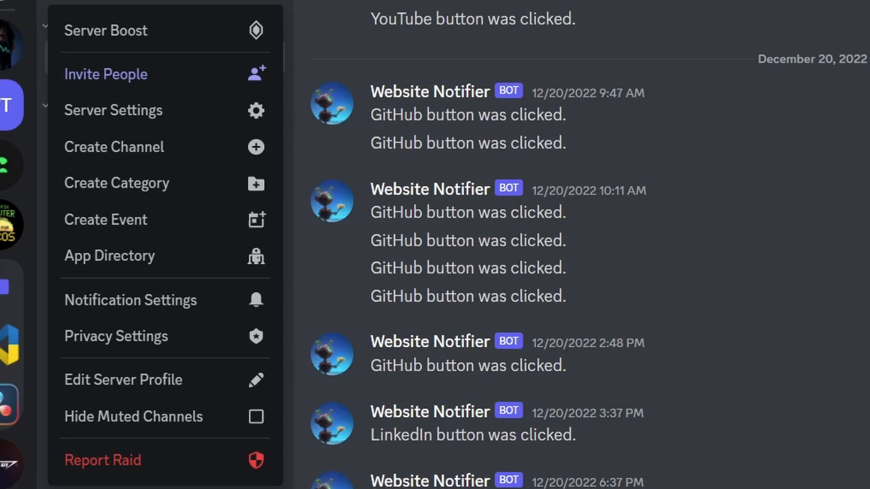
{"action": "mouse_move", "coordinate": [138, 183]}
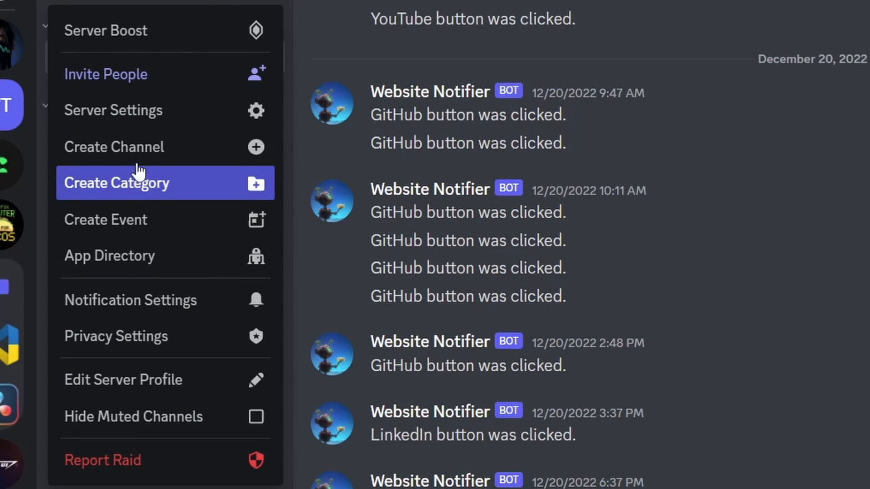
Open Server Settings for Webhooks Testing and go to the Integrations page
{"action": "left_click", "coordinate": [113, 109]}
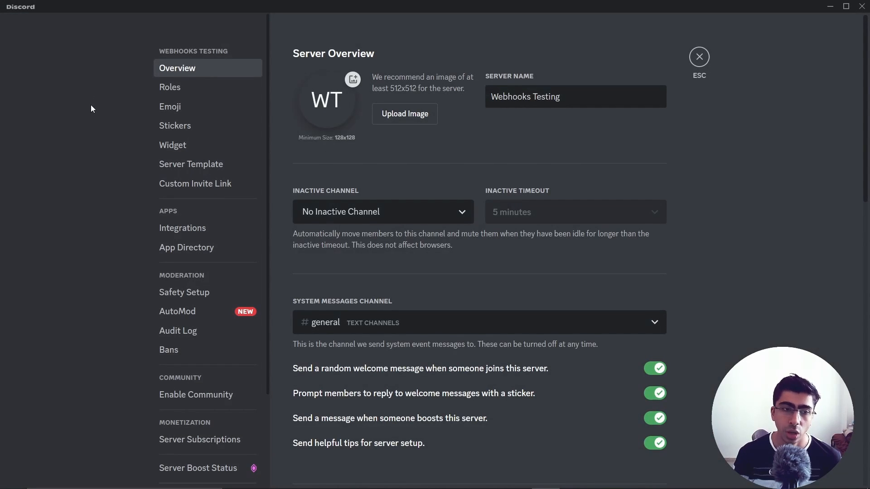
{"action": "mouse_move", "coordinate": [184, 280]}
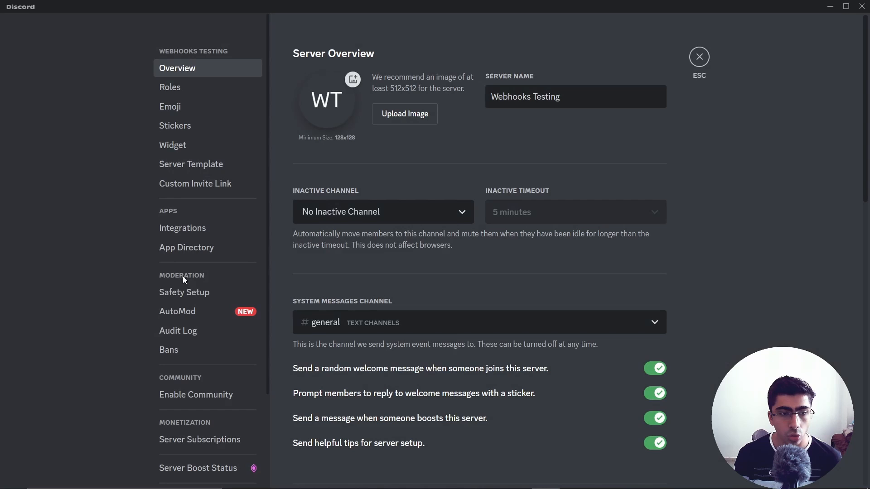
{"action": "left_click", "coordinate": [182, 227]}
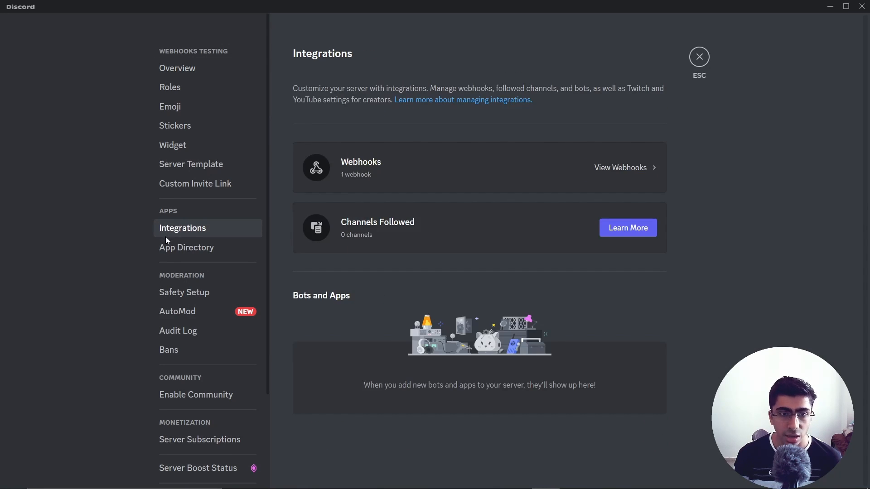
{"action": "mouse_move", "coordinate": [507, 168]}
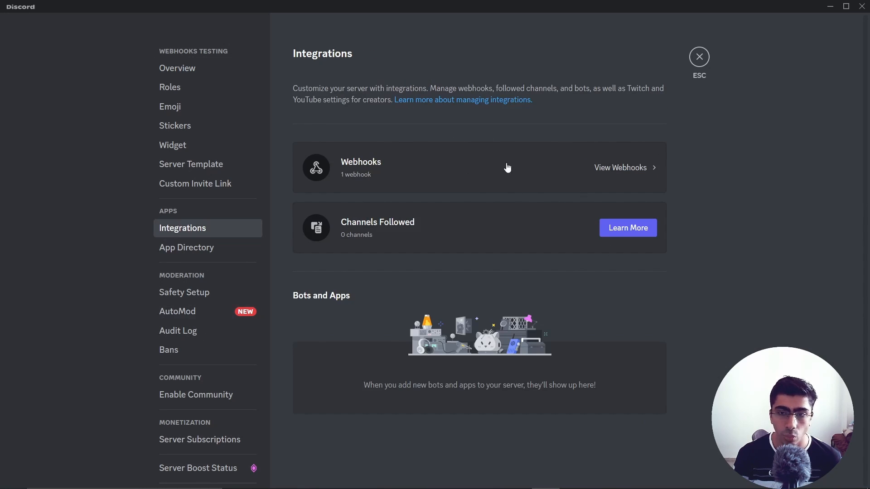
{"action": "mouse_move", "coordinate": [598, 172]}
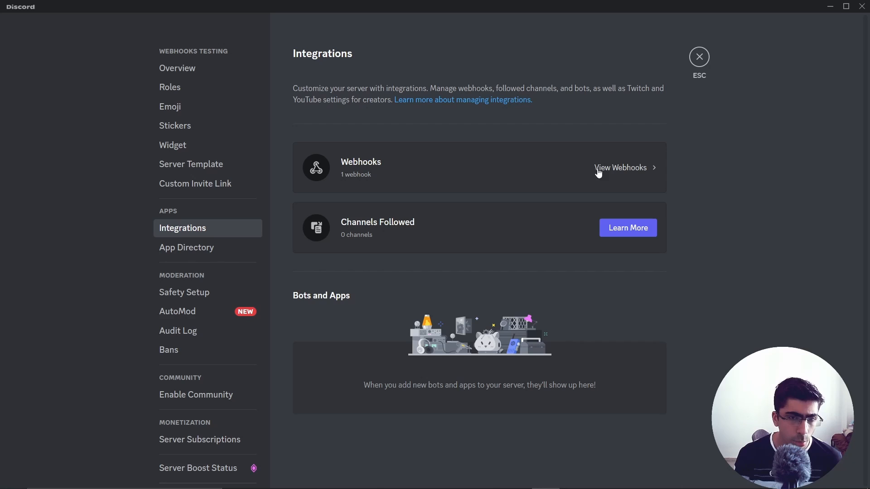
{"action": "mouse_move", "coordinate": [377, 183]}
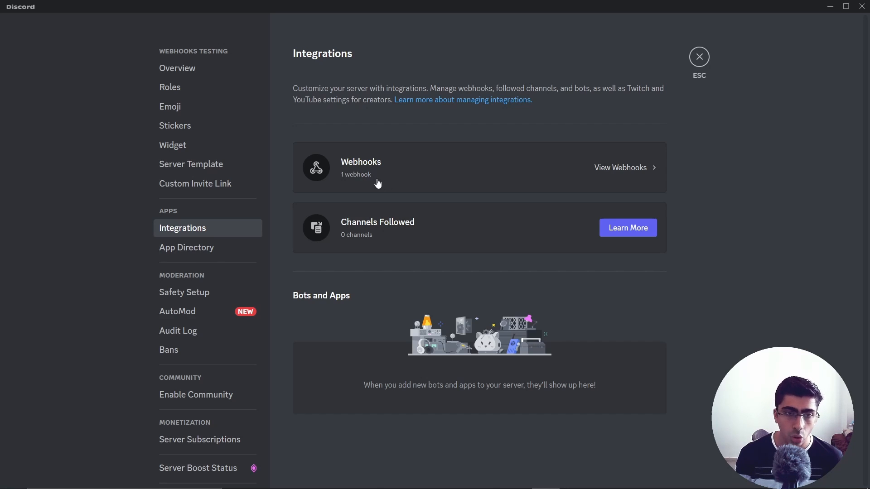
Name the #general webhook 'Website Notifier 2', save it and copy its webhook URL
{"action": "left_click", "coordinate": [620, 167]}
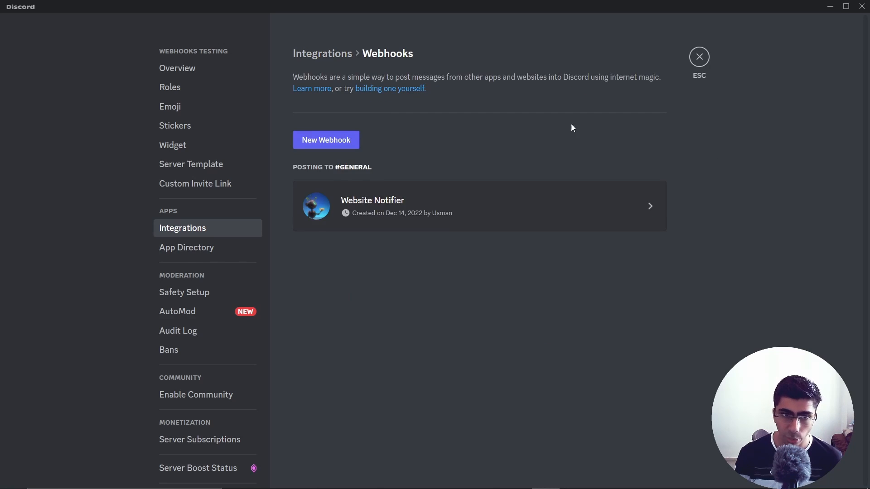
{"action": "mouse_move", "coordinate": [445, 152]}
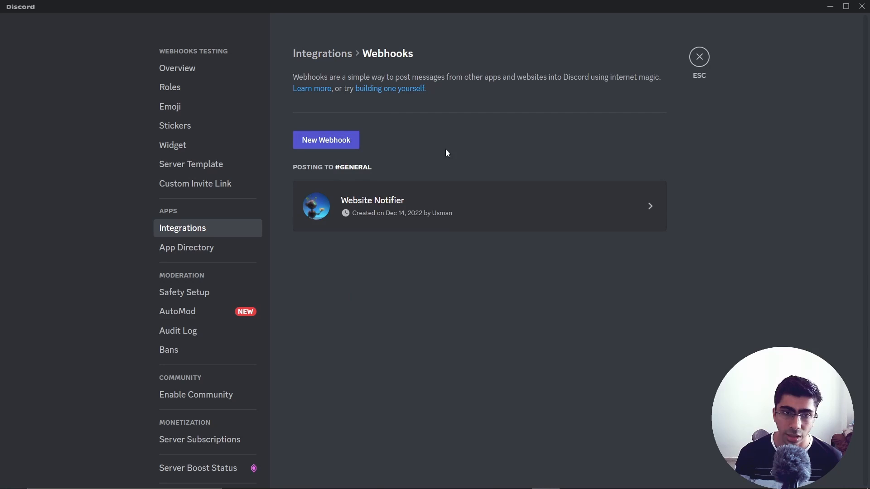
{"action": "left_click", "coordinate": [325, 140]}
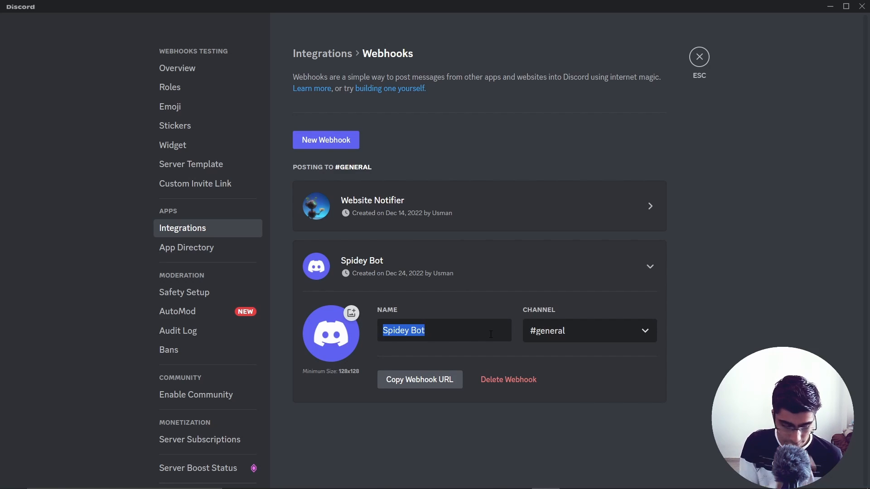
{"action": "type", "text": "Websit"}
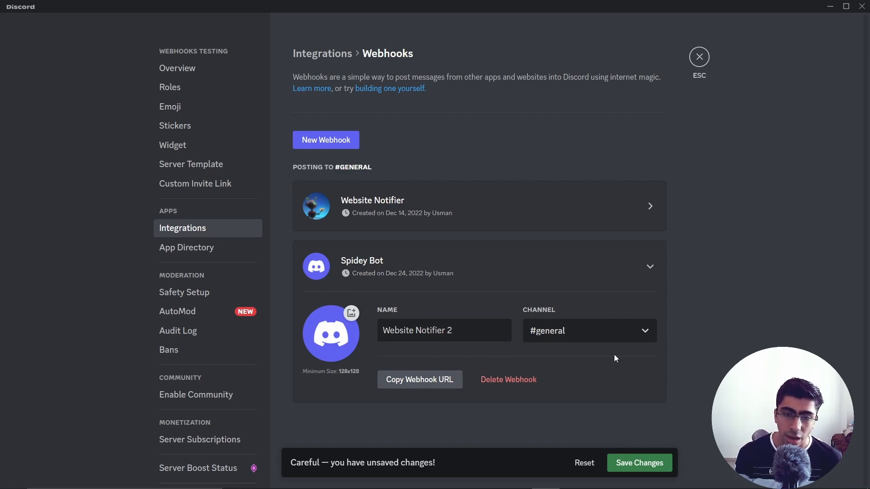
{"action": "mouse_move", "coordinate": [522, 358]}
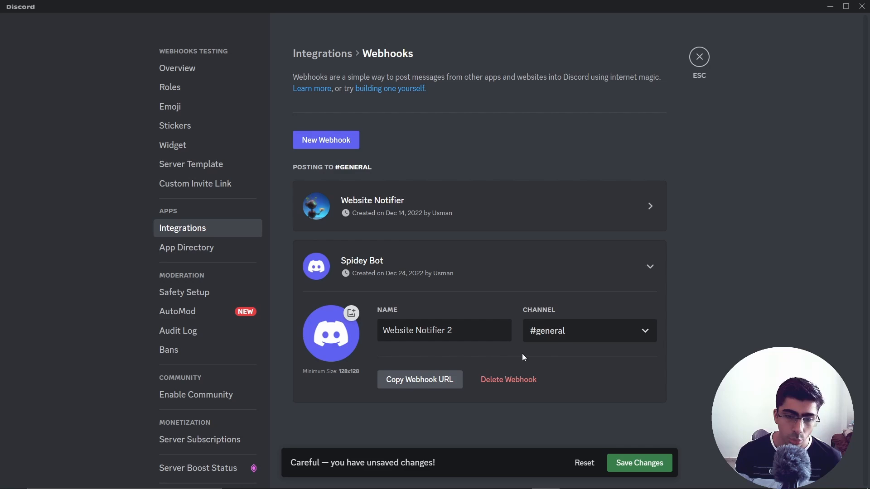
{"action": "mouse_move", "coordinate": [314, 389]}
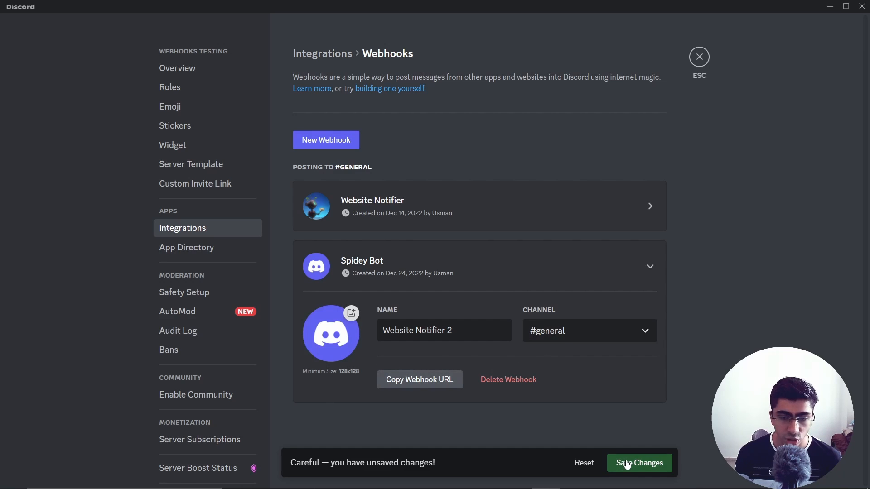
{"action": "left_click", "coordinate": [638, 463]}
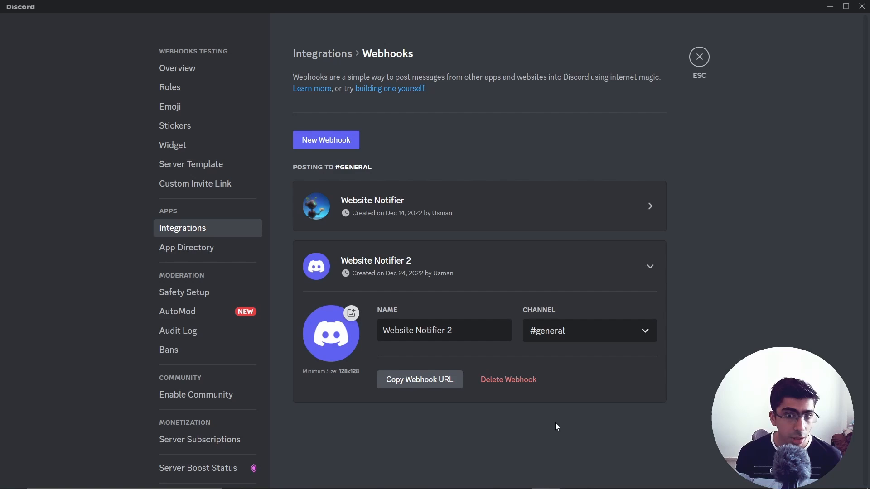
{"action": "mouse_move", "coordinate": [419, 380]}
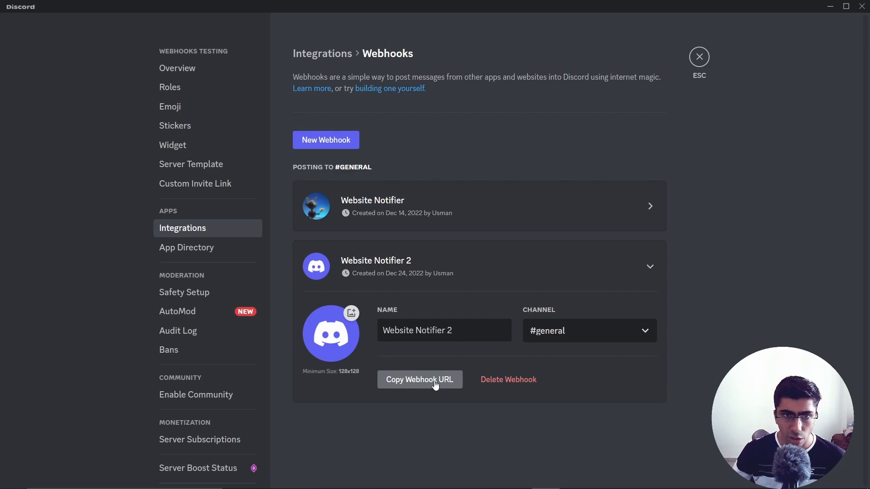
{"action": "mouse_move", "coordinate": [457, 379]}
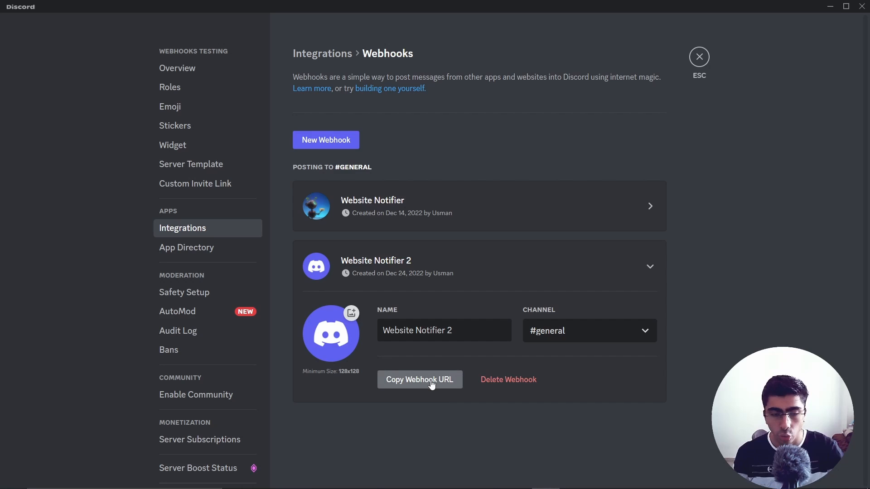
{"action": "left_click", "coordinate": [420, 379]}
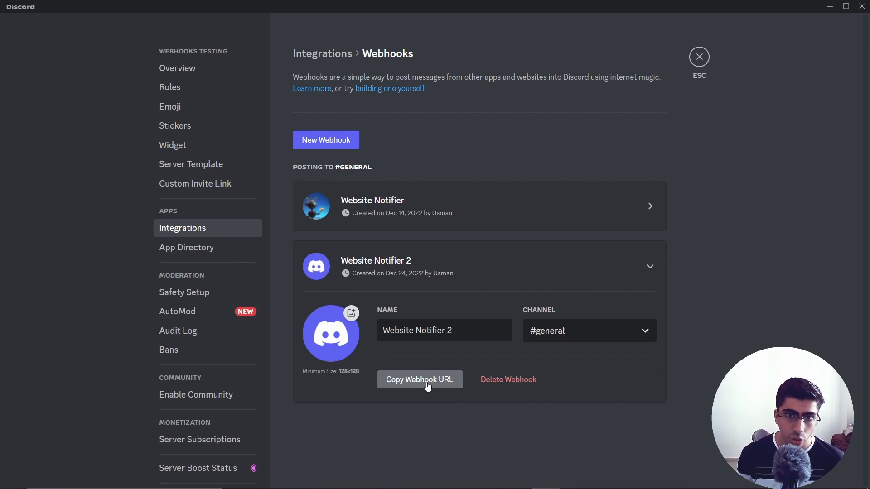
{"action": "mouse_move", "coordinate": [474, 396]}
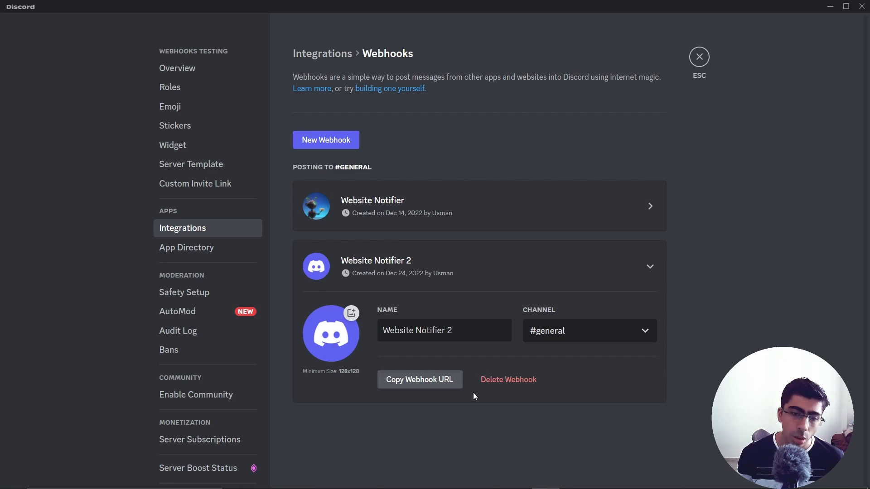
{"action": "mouse_move", "coordinate": [577, 397]}
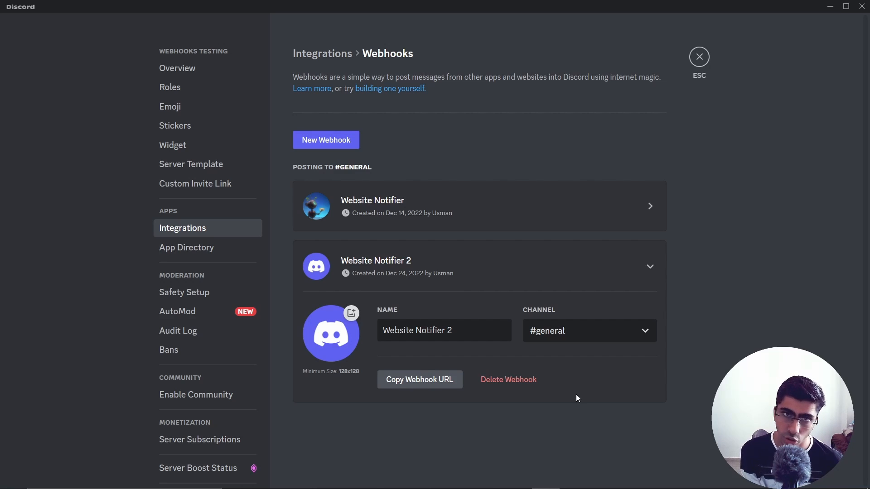
{"action": "mouse_move", "coordinate": [716, 4]}
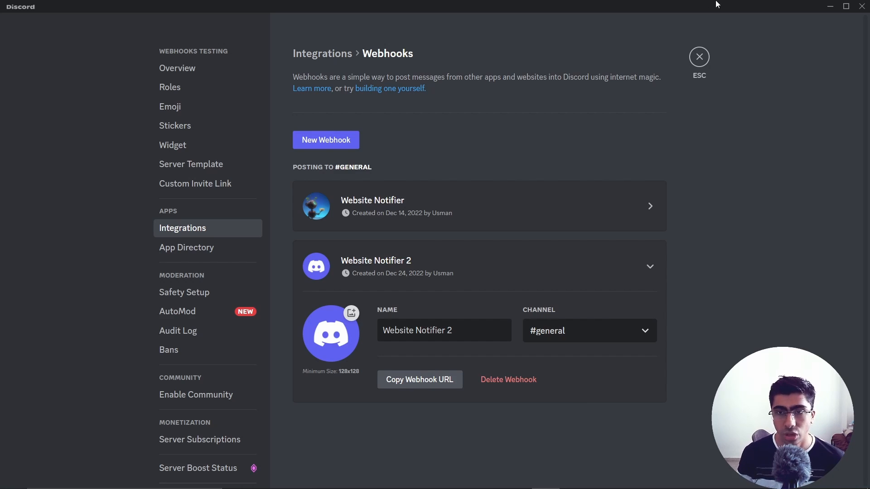
{"action": "mouse_move", "coordinate": [699, 56]}
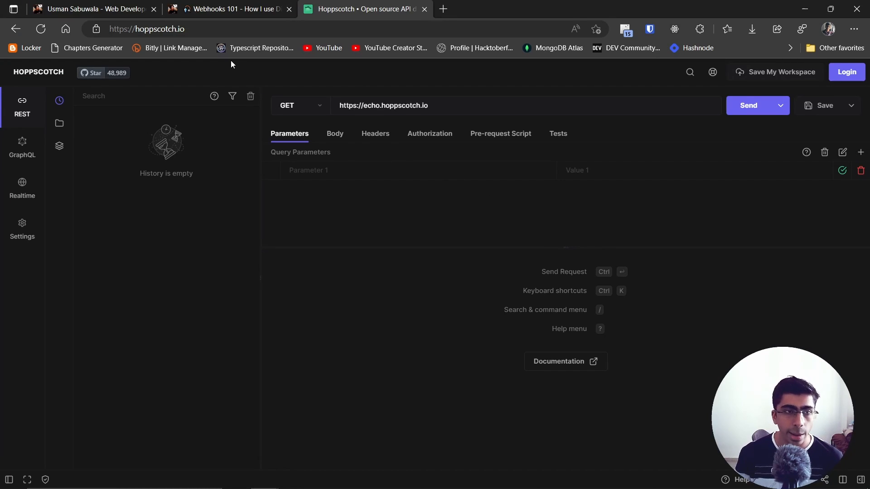
{"action": "mouse_move", "coordinate": [447, 221]}
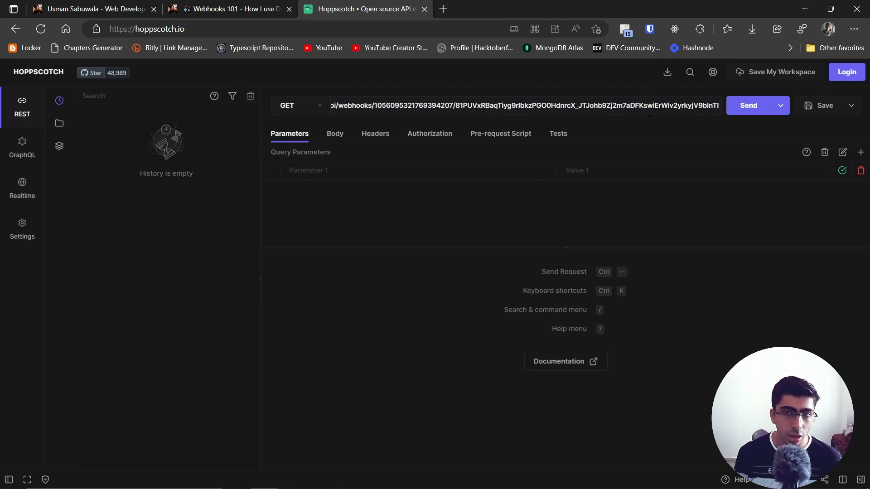
{"action": "mouse_move", "coordinate": [734, 147]}
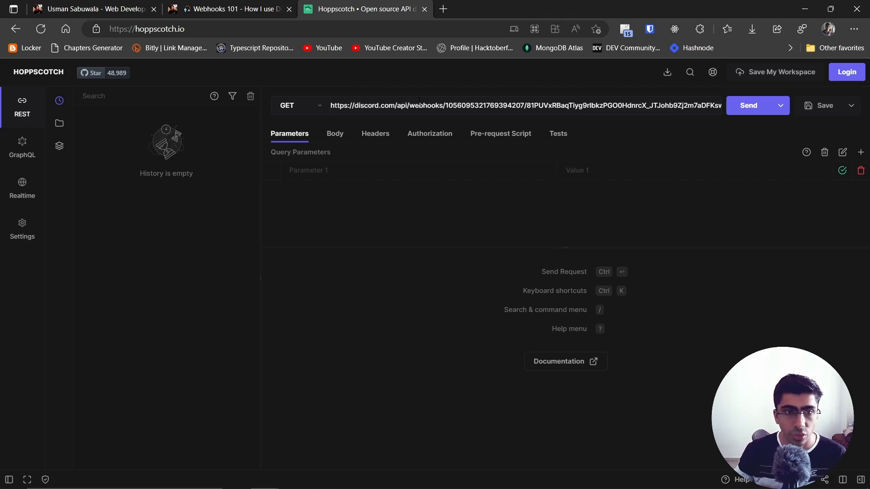
{"action": "mouse_move", "coordinate": [391, 119]}
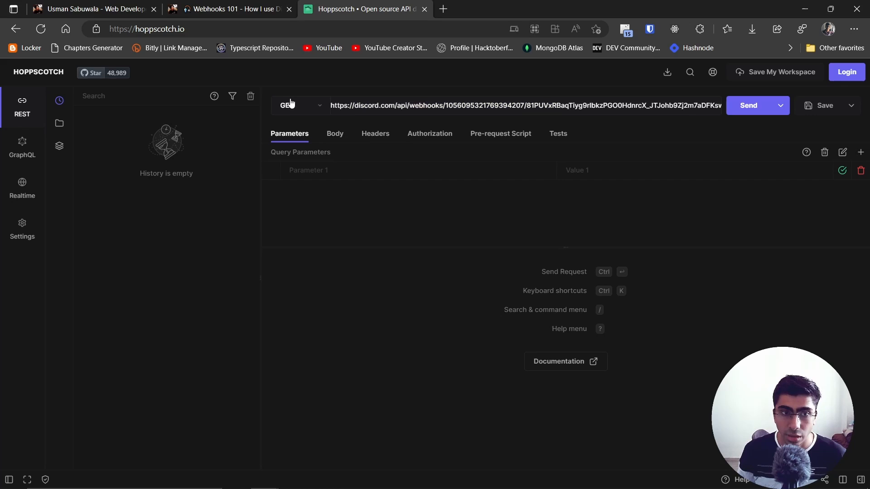
Make the request POST with body content type application/json
{"action": "left_click", "coordinate": [298, 105]}
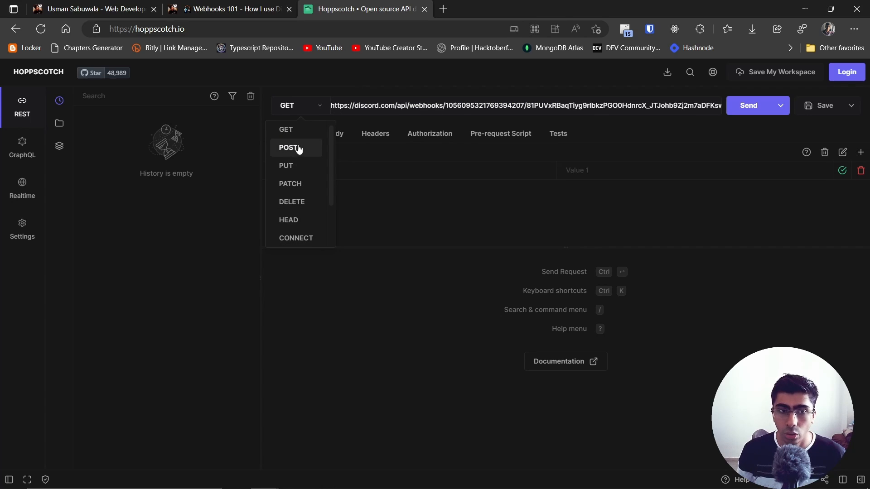
{"action": "left_click", "coordinate": [288, 147]}
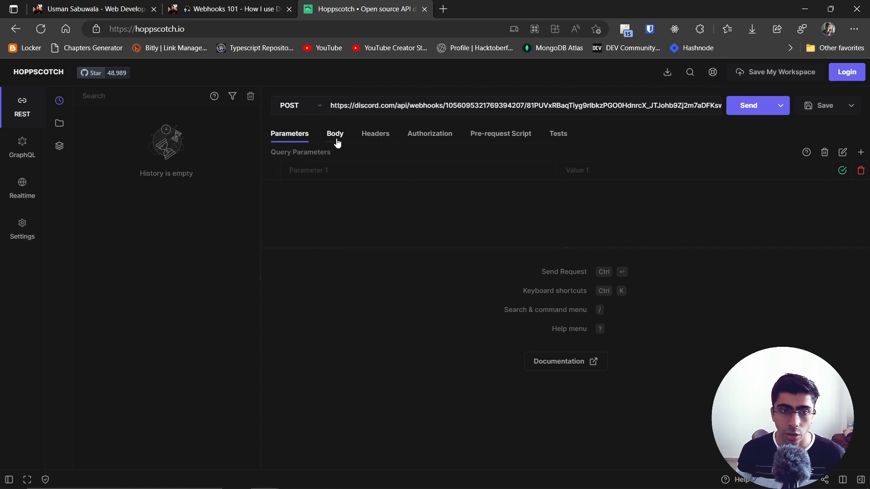
{"action": "left_click", "coordinate": [334, 133]}
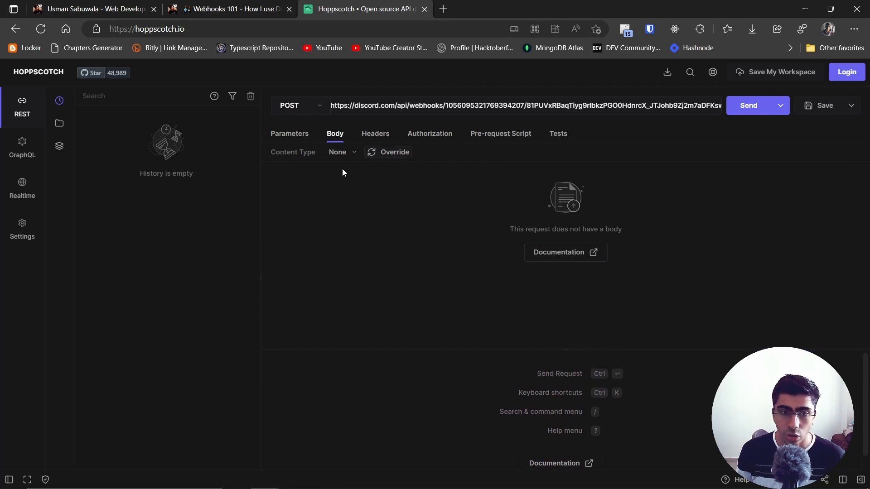
{"action": "left_click", "coordinate": [341, 151]}
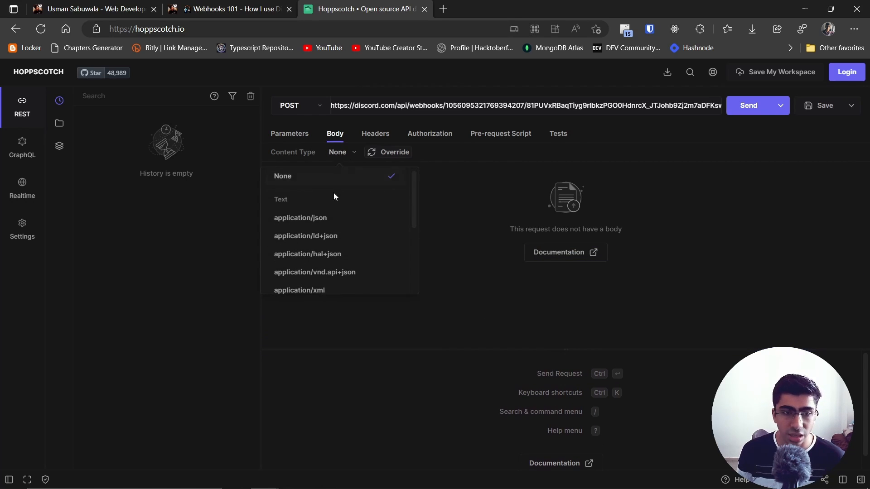
{"action": "left_click", "coordinate": [300, 217]}
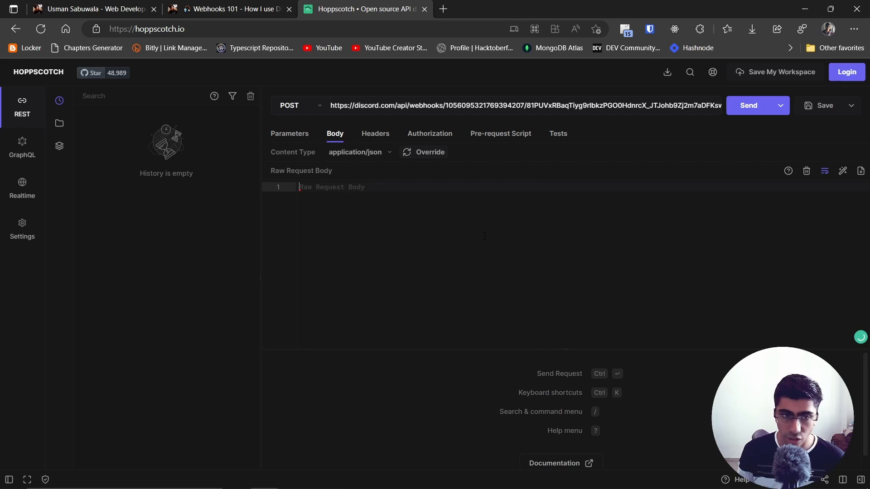
Enter the JSON body {"content": "a normal text message"} and send it to the webhook
{"action": "type", "text": "{"}
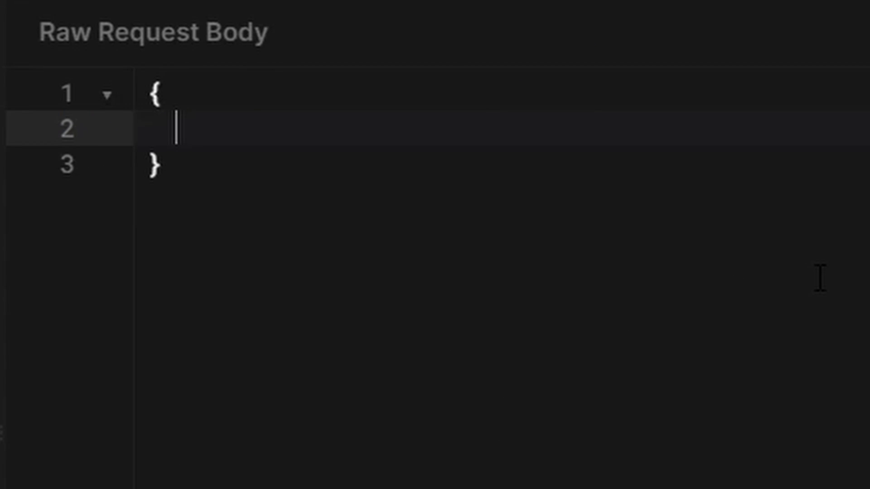
{"action": "type", "text": "\"cont\""}
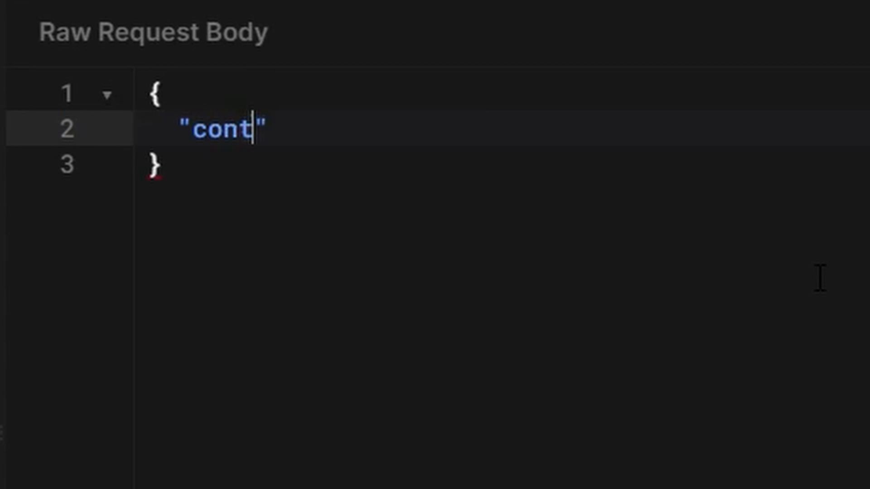
{"action": "type", "text": "ent\": \"\""}
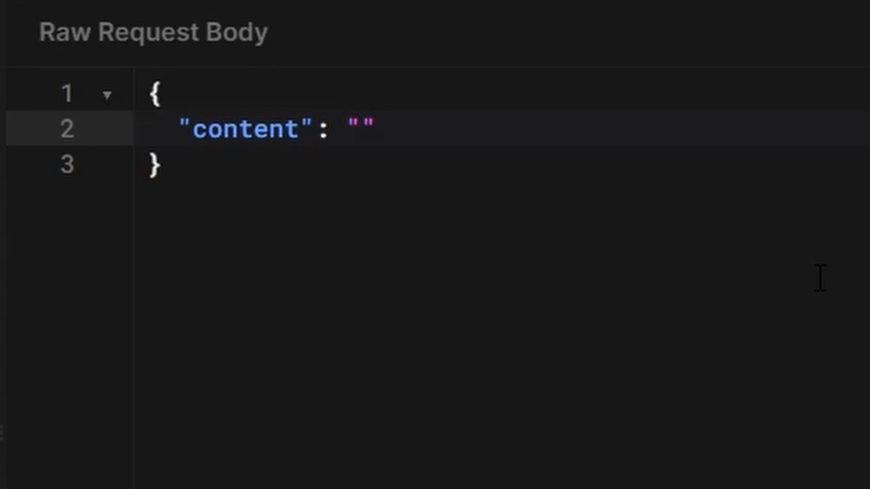
{"action": "left_click", "coordinate": [359, 129]}
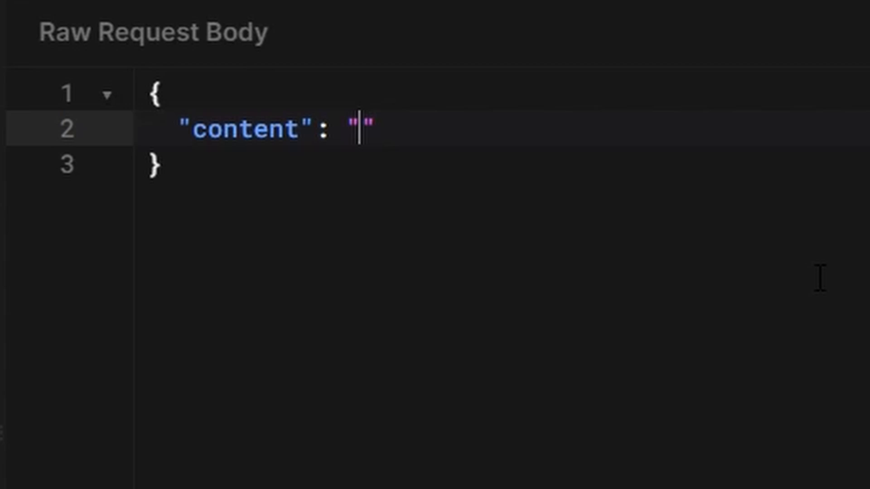
{"action": "type", "text": "a normal text message"}
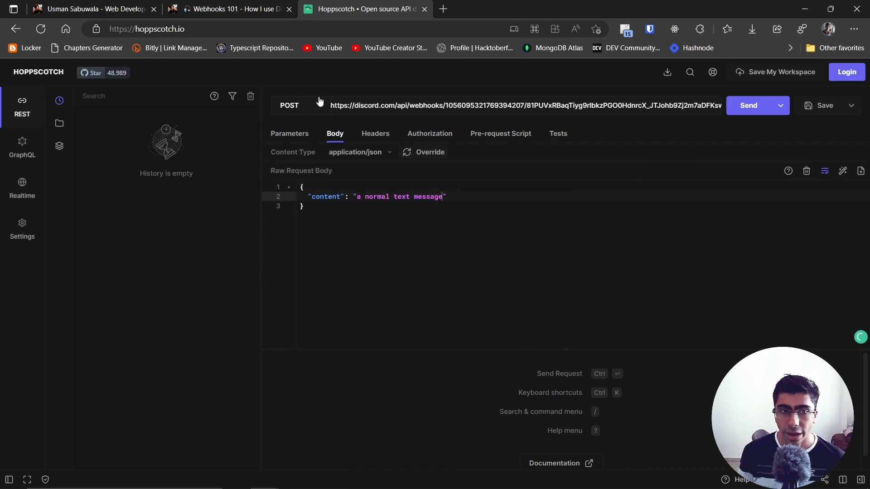
{"action": "mouse_move", "coordinate": [333, 138]}
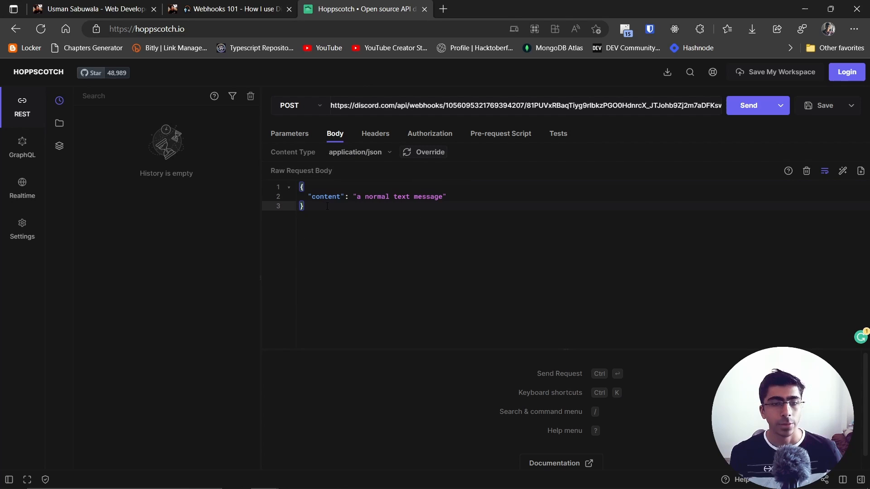
{"action": "double_click", "coordinate": [325, 197]}
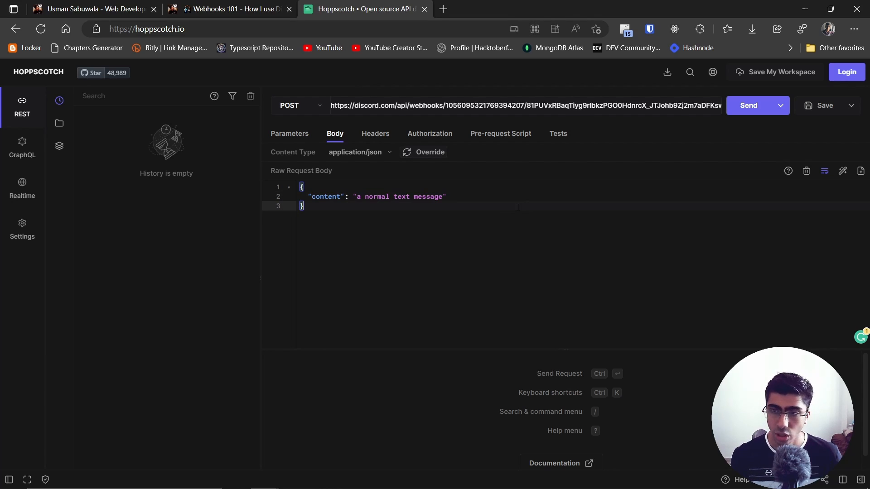
{"action": "left_click", "coordinate": [748, 105]}
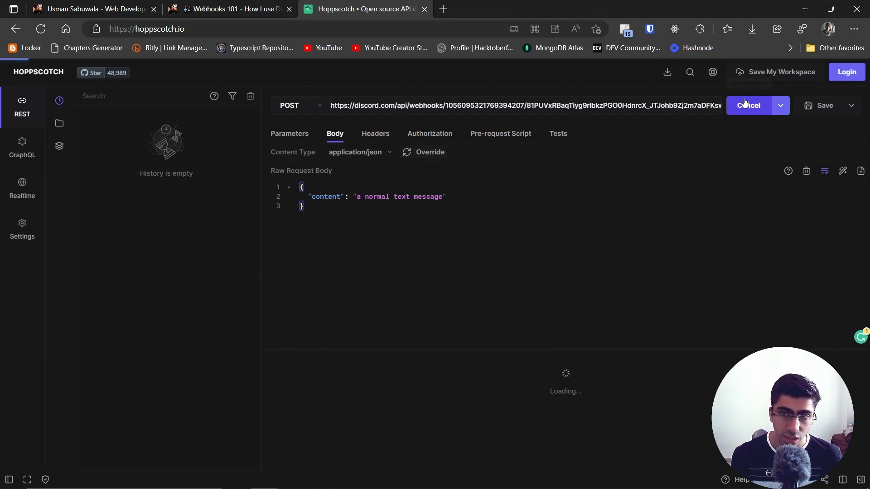
Confirm 'a normal text message' from Website Notifier 2 in #general and return to the Hoppscotch body
{"action": "left_click", "coordinate": [748, 105]}
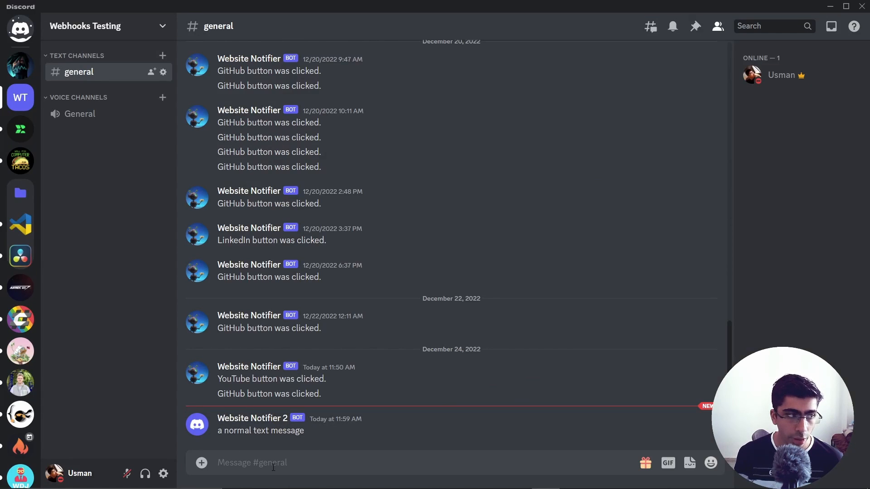
{"action": "double_click", "coordinate": [260, 430]}
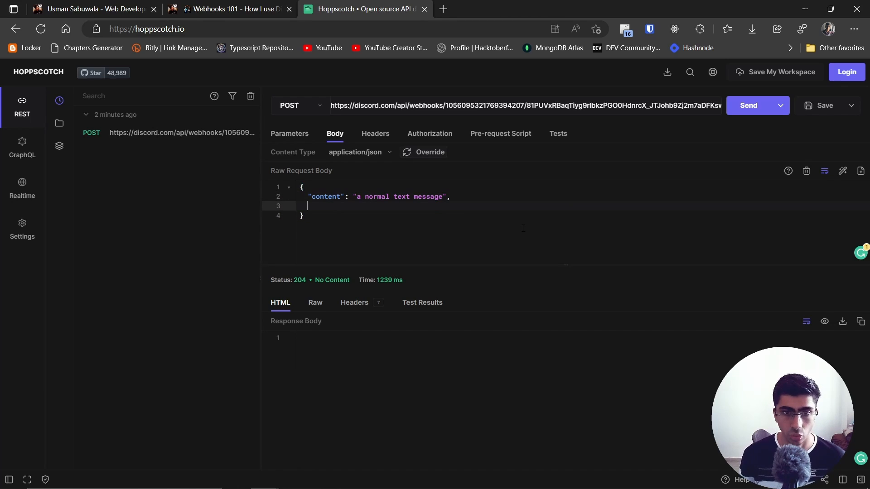
Add "username": "Buggy" to the body so the resent message posts as Buggy
{"action": "type", "text": "\"use\""}
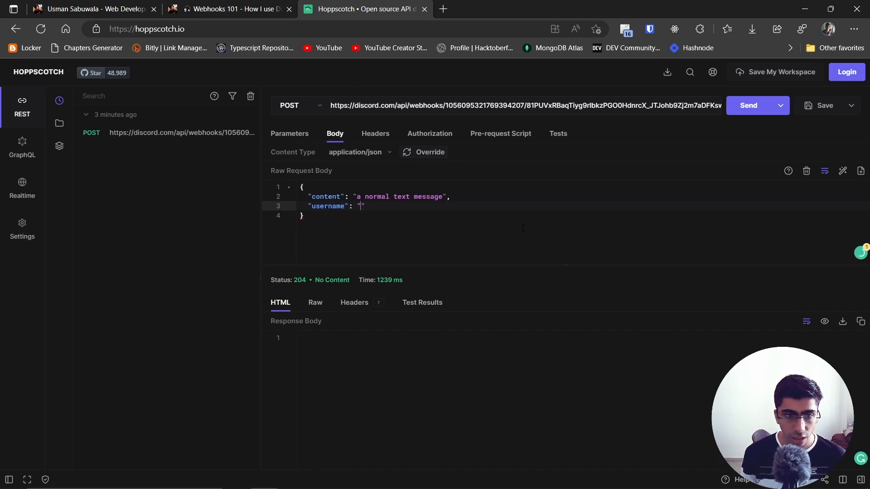
{"action": "type", "text": "Buggy"}
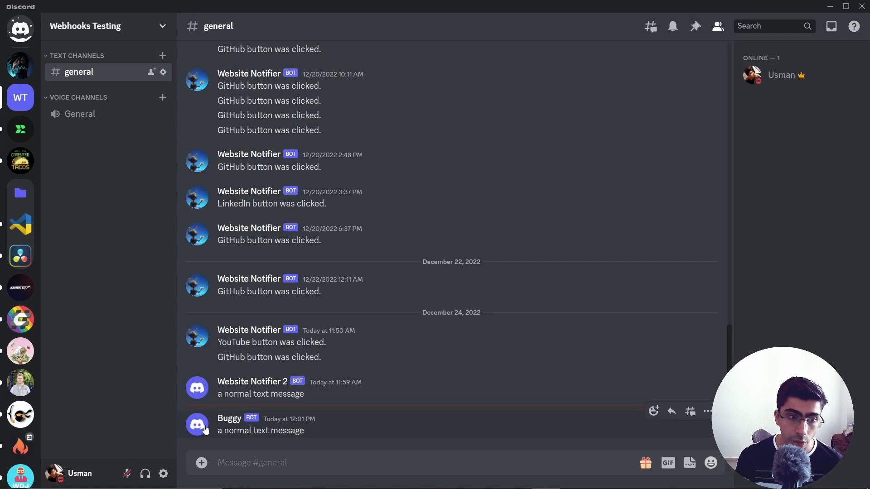
{"action": "mouse_move", "coordinate": [489, 393]}
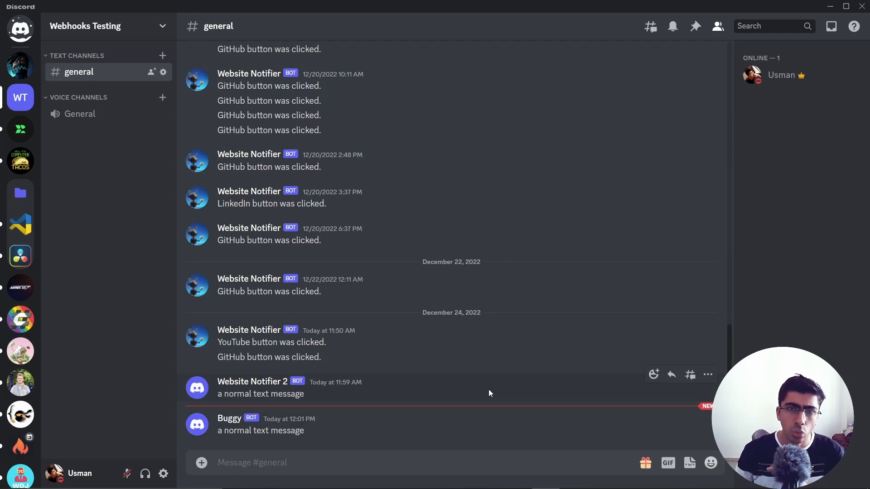
{"action": "mouse_move", "coordinate": [712, 159]}
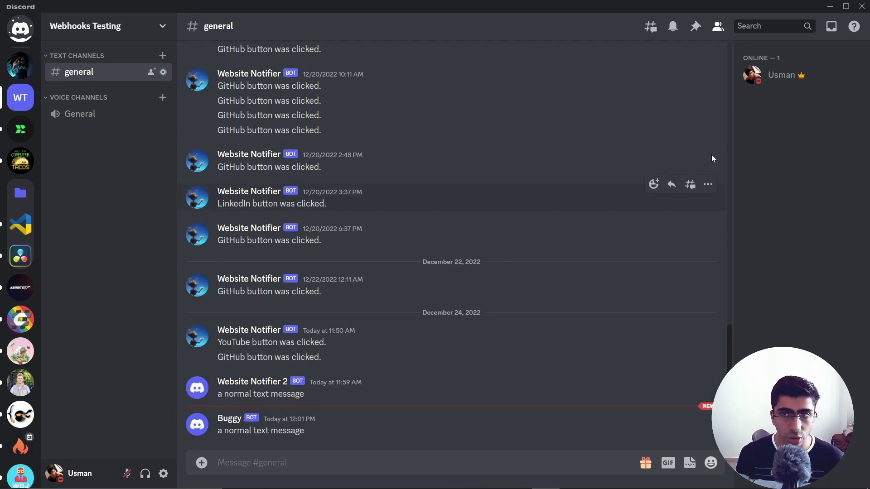
{"action": "mouse_move", "coordinate": [826, 9]}
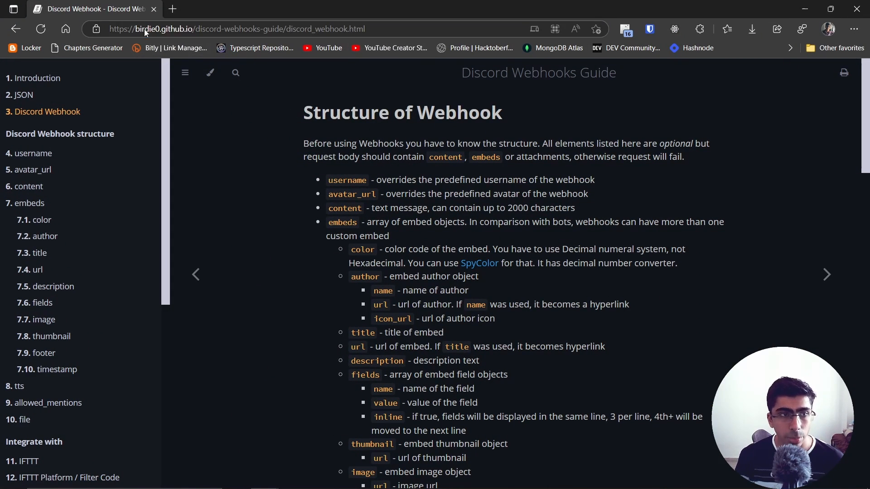
Scroll through the Discord Webhooks Guide's webhook structure page
{"action": "left_click", "coordinate": [164, 29]}
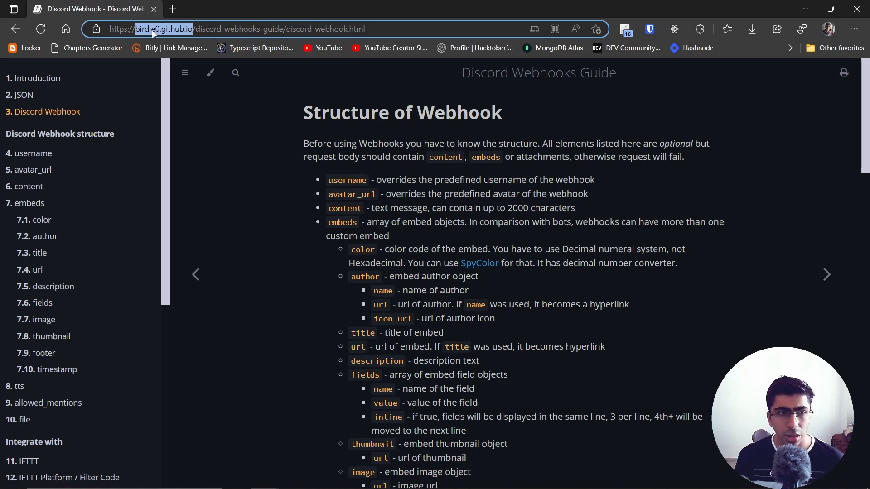
{"action": "scroll", "scroll_direction": "down", "scroll_amount": 3}
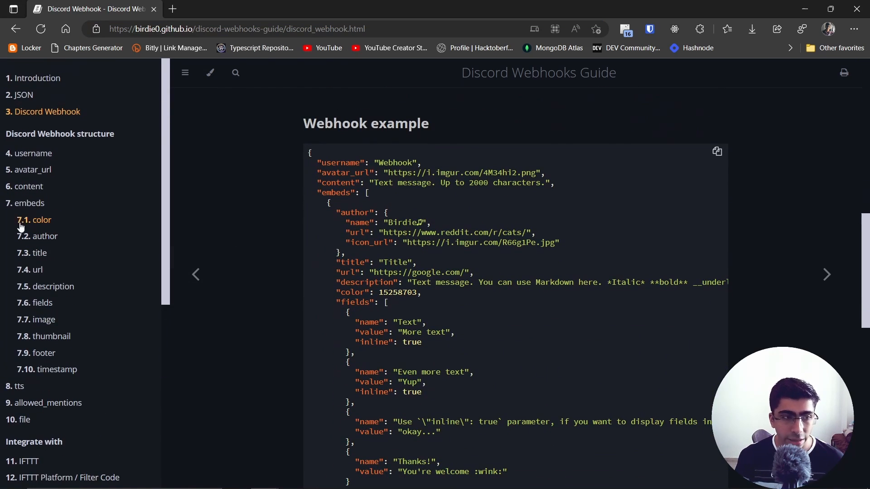
{"action": "mouse_move", "coordinate": [27, 307]}
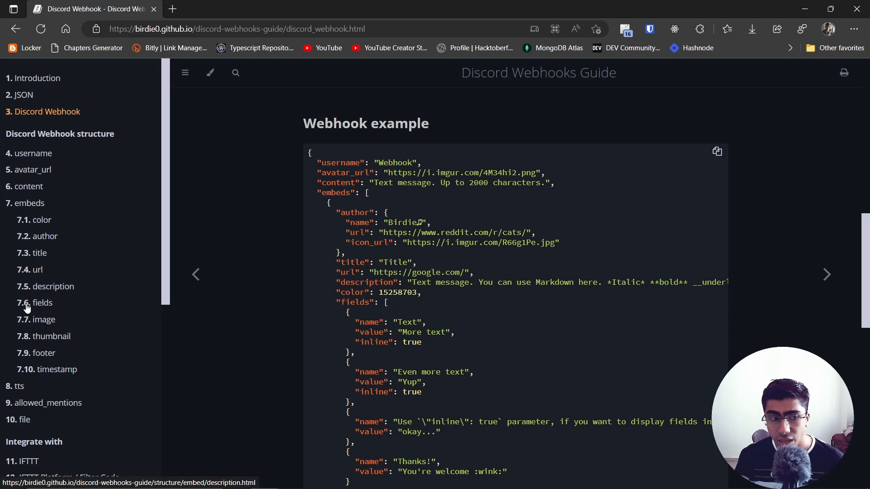
{"action": "scroll", "scroll_direction": "down", "scroll_amount": 3}
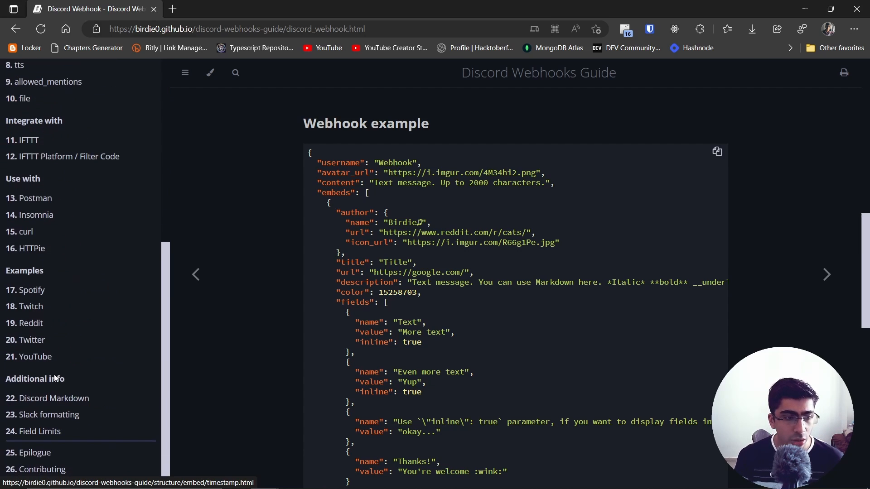
{"action": "scroll", "scroll_direction": "down", "scroll_amount": 3}
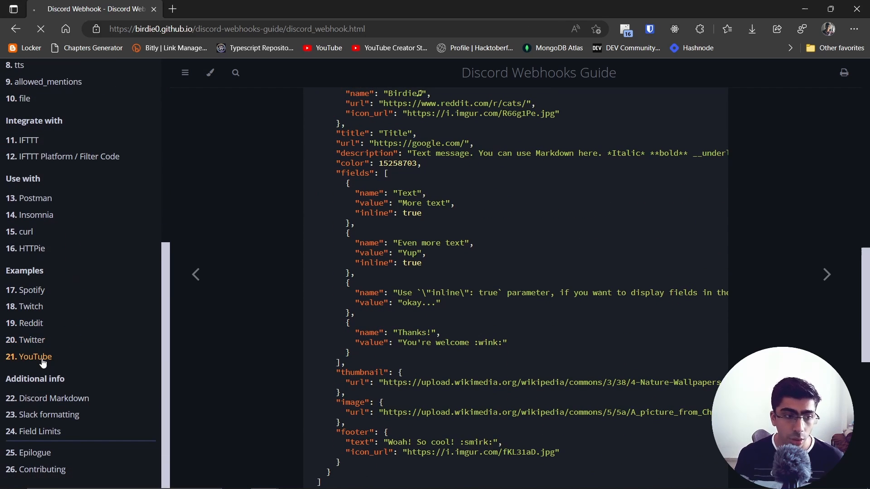
Review the '21. YouTube' embed example, then return to the Webhooks 101 tab
{"action": "left_click", "coordinate": [36, 356]}
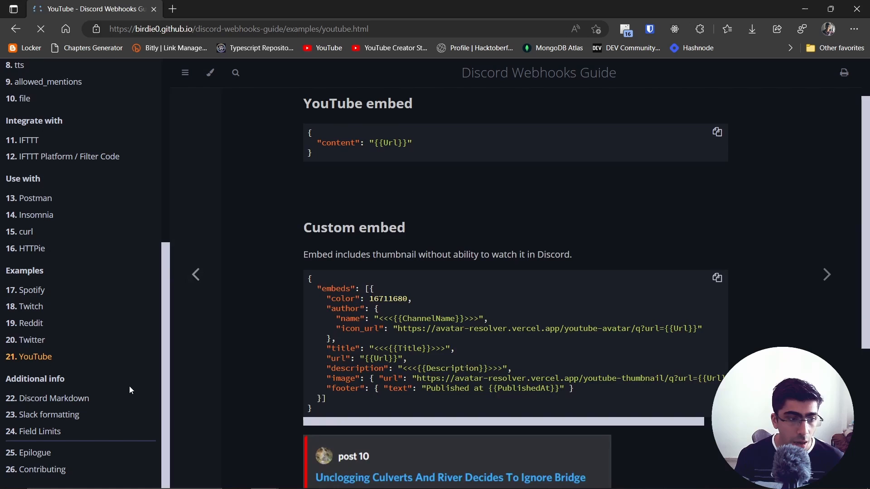
{"action": "scroll", "scroll_direction": "down", "scroll_amount": 3}
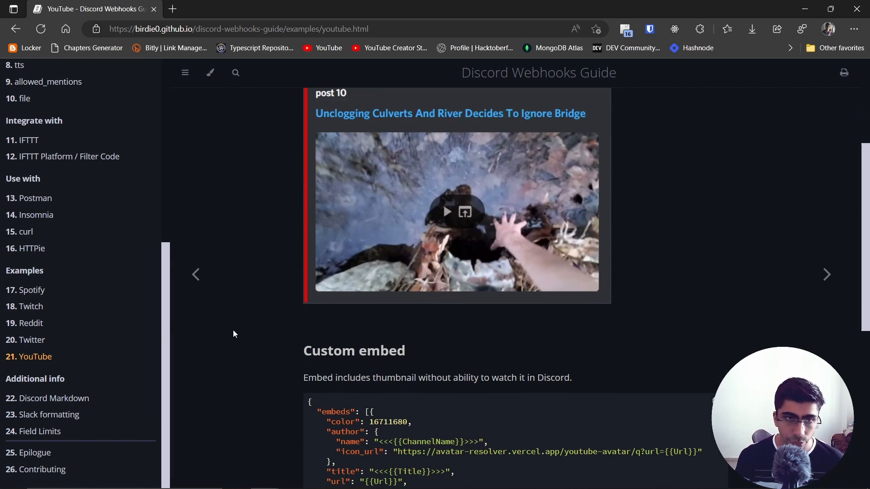
{"action": "scroll", "scroll_direction": "up", "scroll_amount": 3}
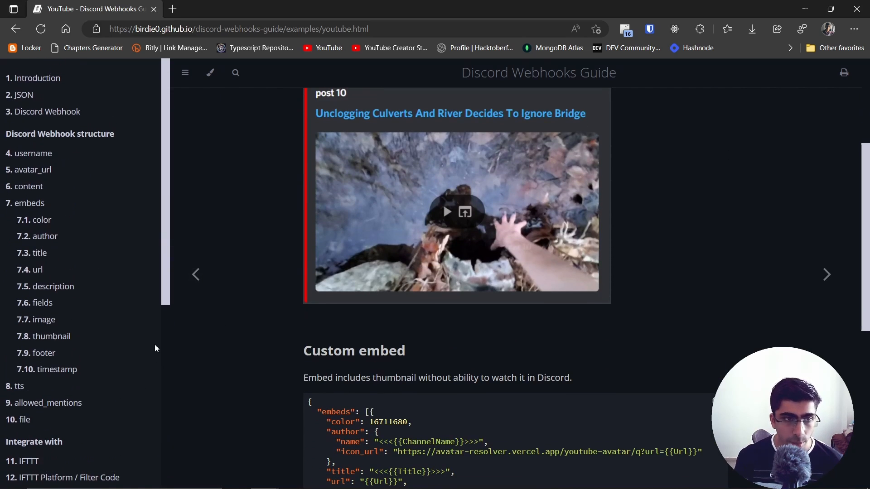
{"action": "mouse_move", "coordinate": [165, 265]}
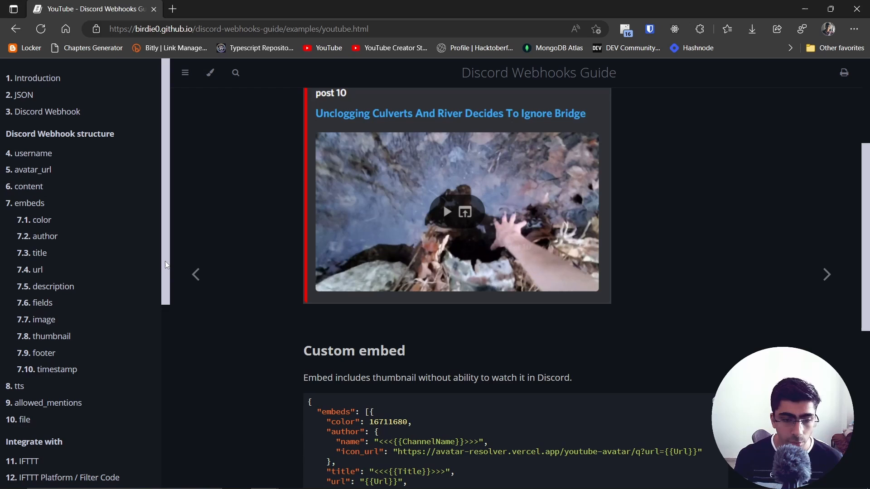
{"action": "left_click", "coordinate": [364, 9]}
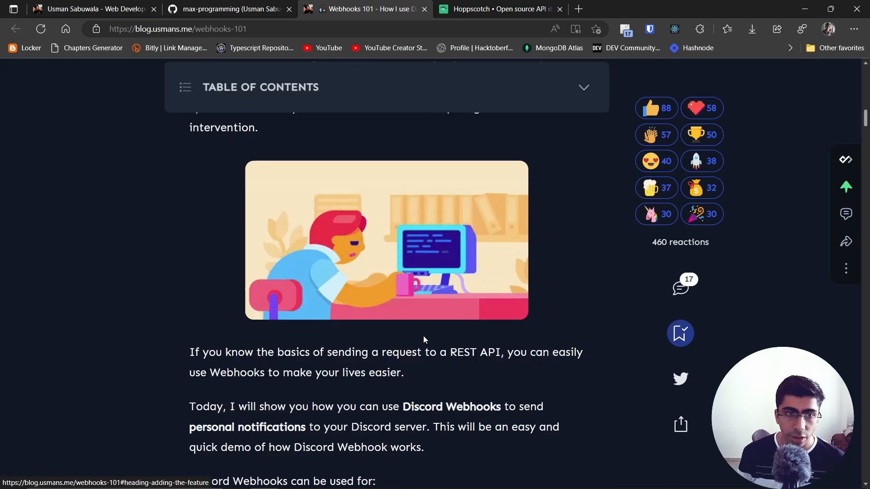
Locate the sendDiscordMessage snippet, highlighting its name and DISCORD_WEBHOOK_URL against the Hoppscotch request
{"action": "scroll", "scroll_direction": "down", "scroll_amount": 3}
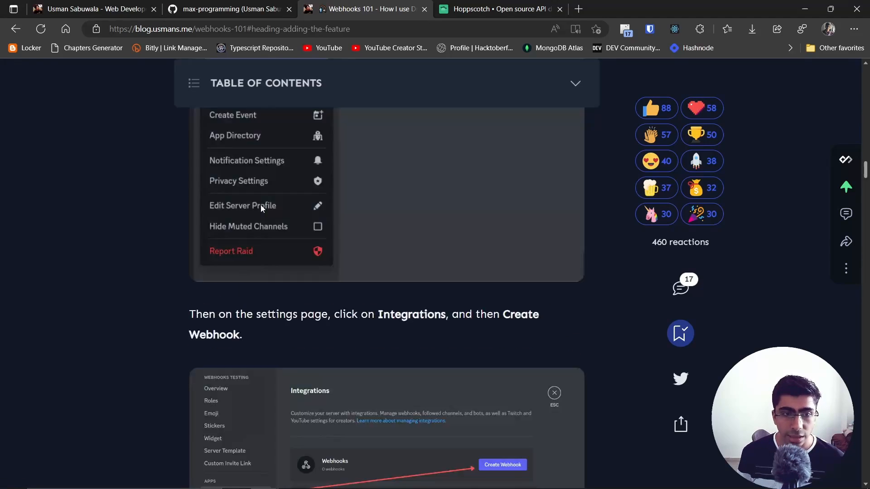
{"action": "scroll", "scroll_direction": "down", "scroll_amount": 3}
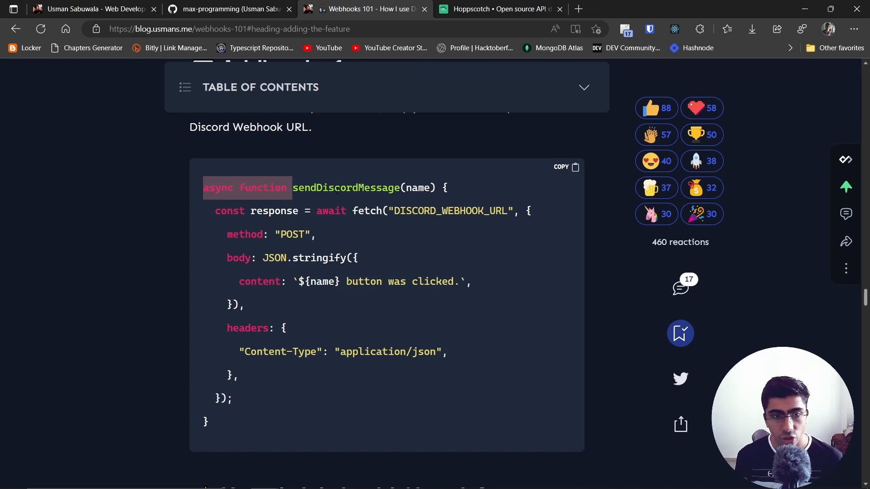
{"action": "double_click", "coordinate": [345, 187]}
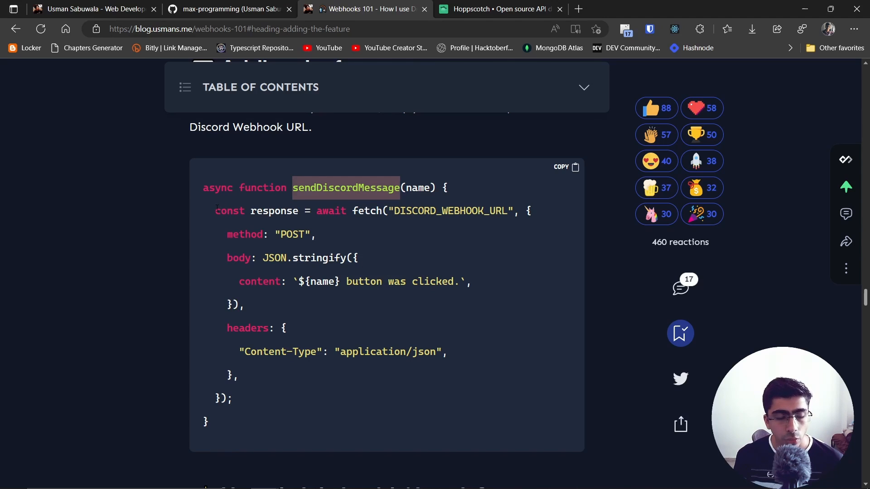
{"action": "double_click", "coordinate": [366, 211]}
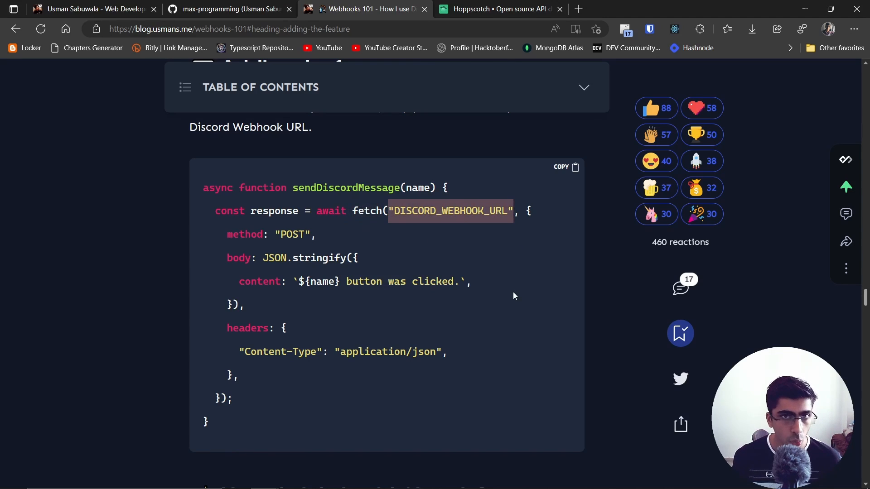
{"action": "mouse_move", "coordinate": [358, 244]}
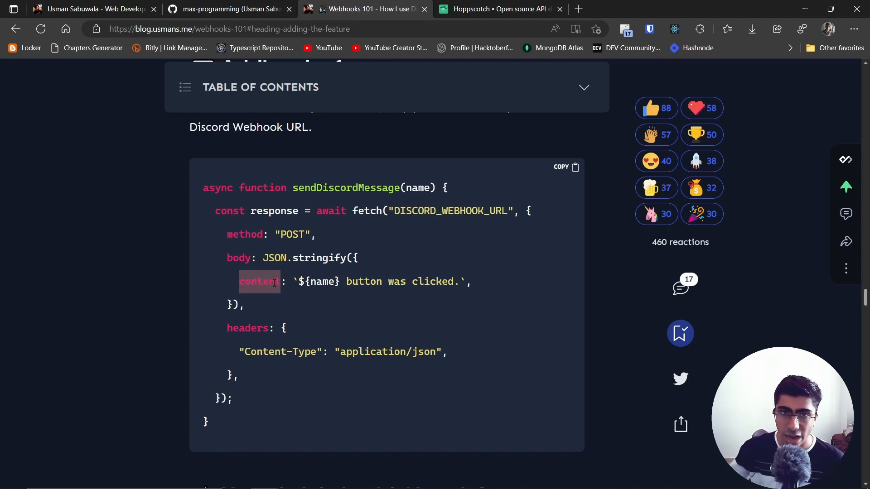
{"action": "left_click", "coordinate": [498, 9]}
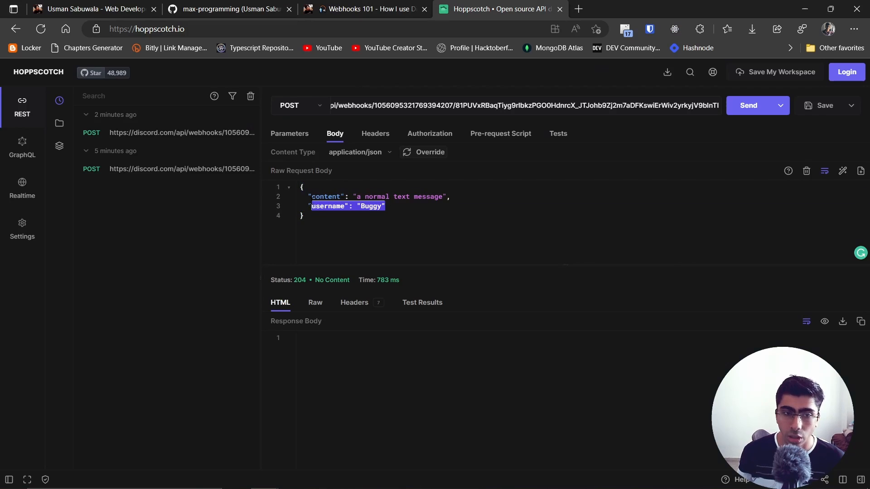
{"action": "left_click", "coordinate": [363, 9]}
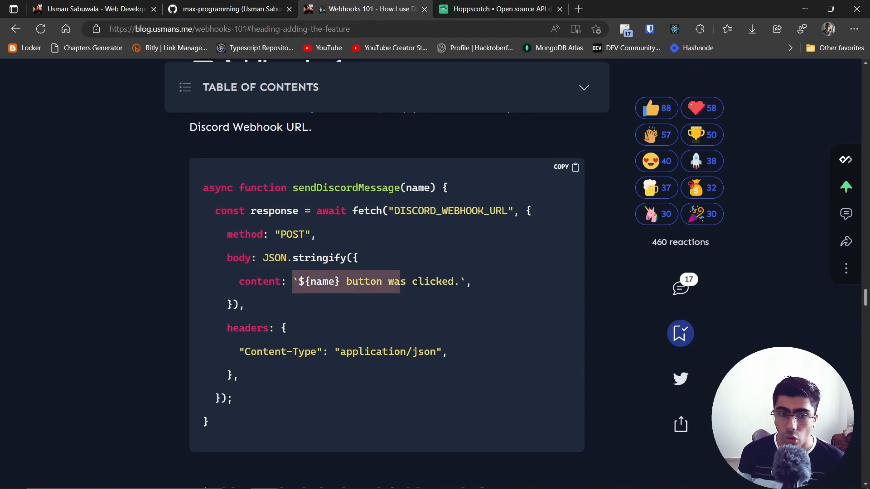
Compare the snippet's name placeholder and JSON content type with Hoppscotch, then move on to the project
{"action": "double_click", "coordinate": [320, 281]}
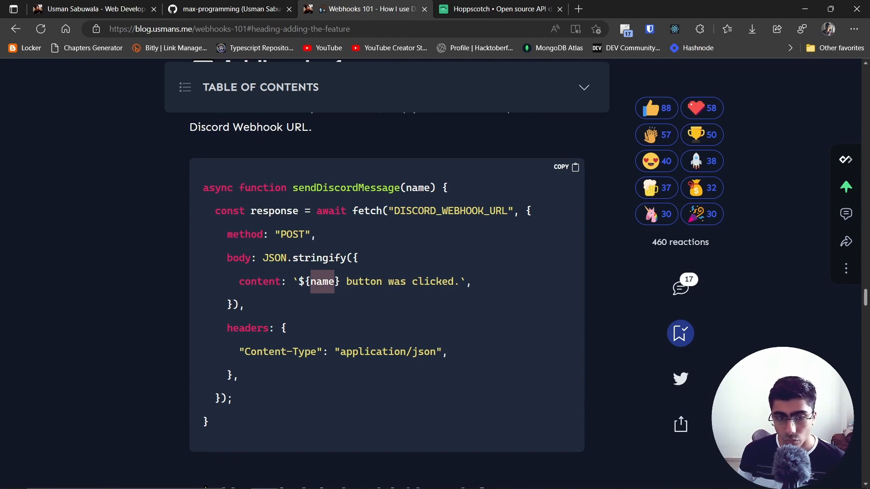
{"action": "double_click", "coordinate": [433, 281]}
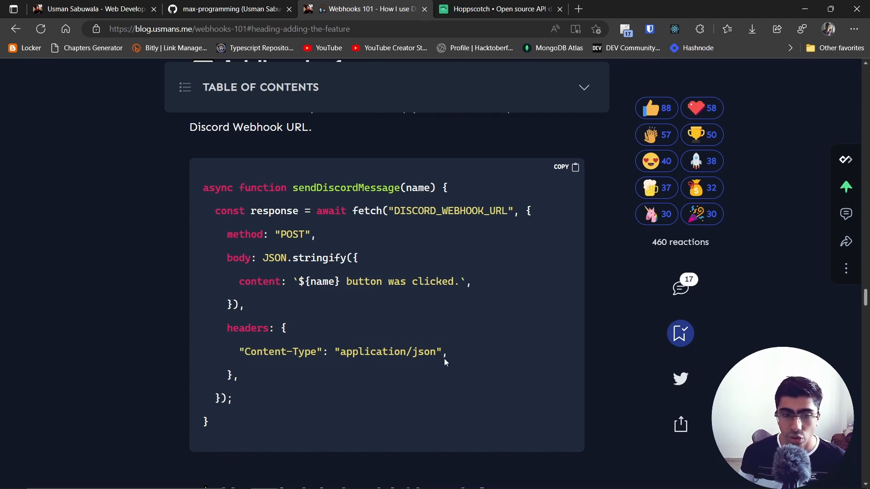
{"action": "left_click", "coordinate": [497, 9]}
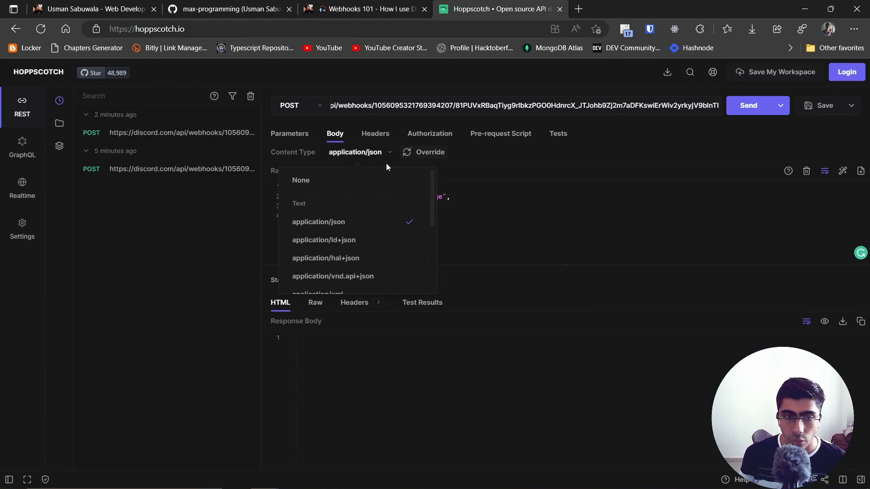
{"action": "left_click", "coordinate": [366, 9]}
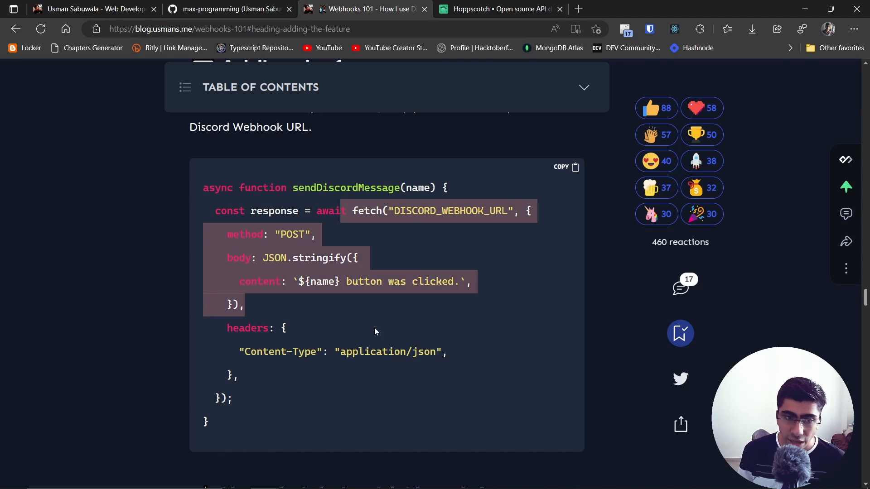
{"action": "left_click", "coordinate": [365, 402]}
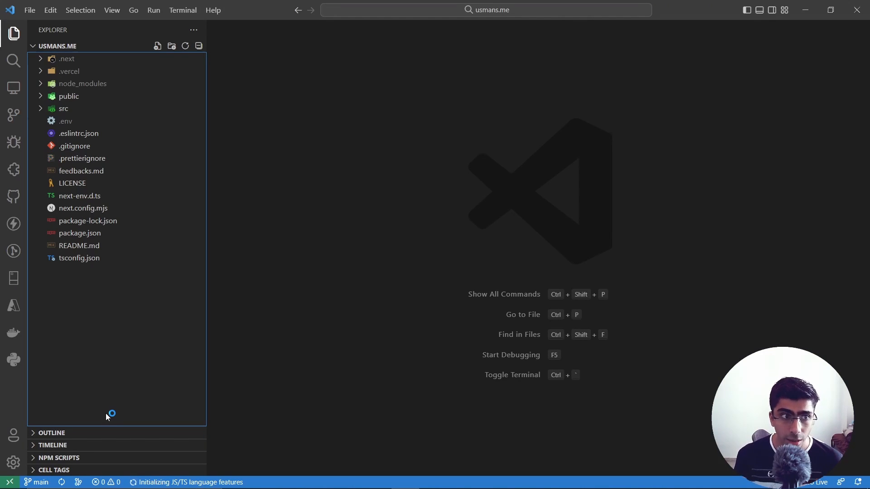
{"action": "mouse_move", "coordinate": [102, 115]}
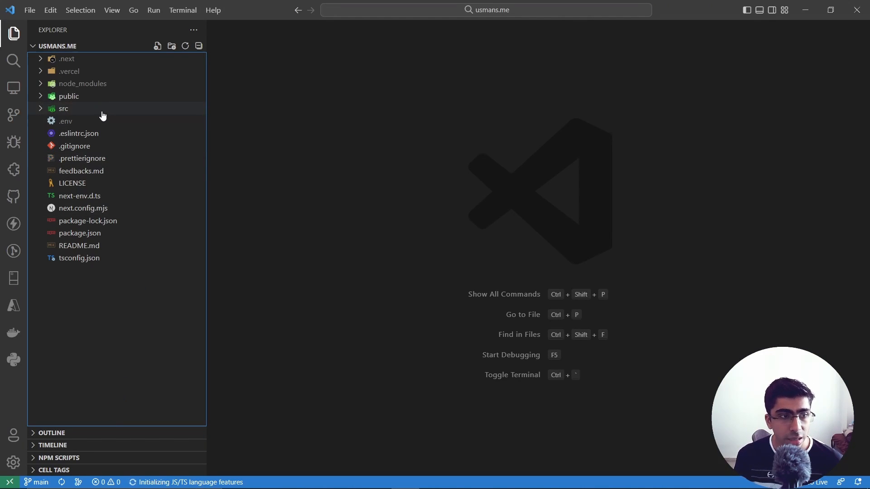
{"action": "mouse_move", "coordinate": [117, 117]}
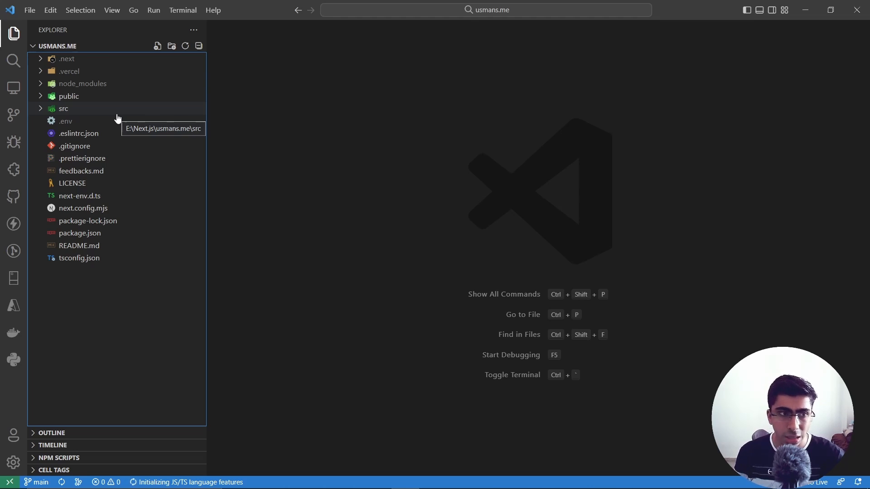
Open src/pages/api/sendDiscordMessage.ts from the VS Code Explorer
{"action": "left_click", "coordinate": [63, 107]}
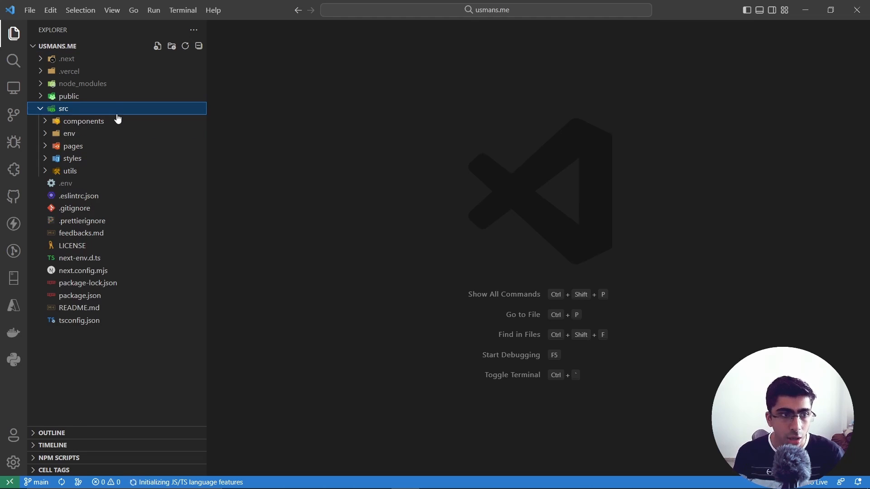
{"action": "left_click", "coordinate": [73, 145]}
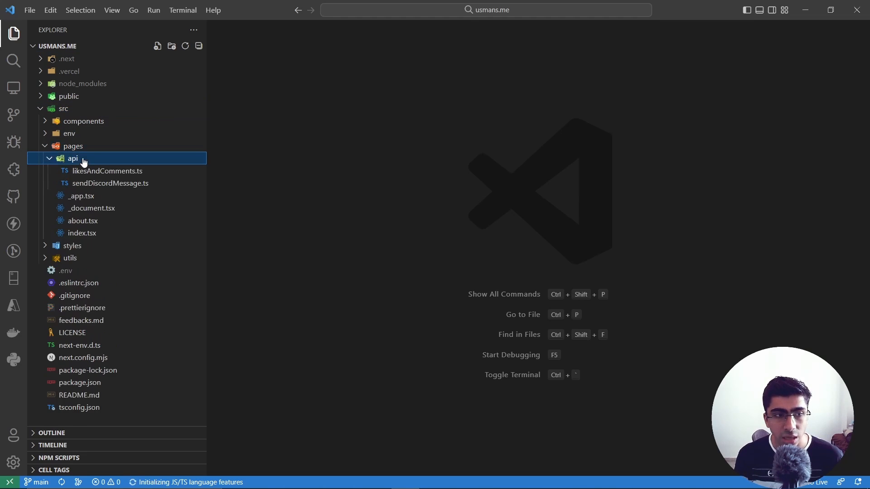
{"action": "mouse_move", "coordinate": [91, 156]}
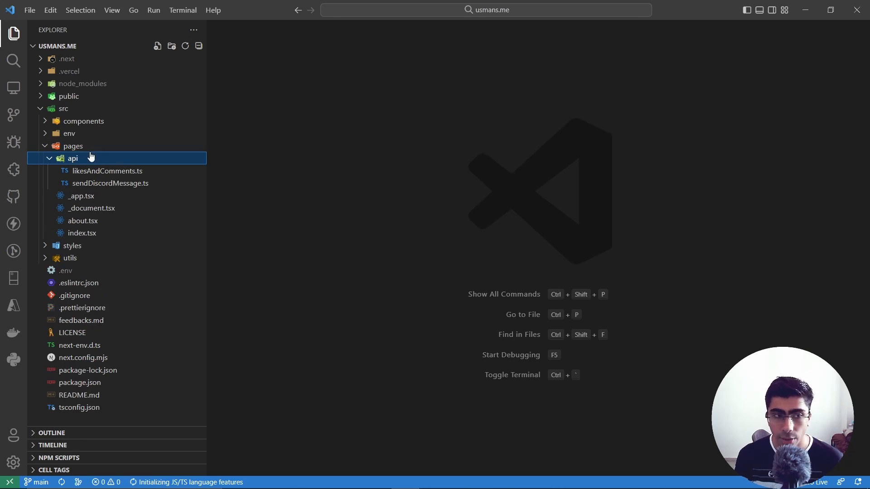
{"action": "left_click", "coordinate": [109, 183]}
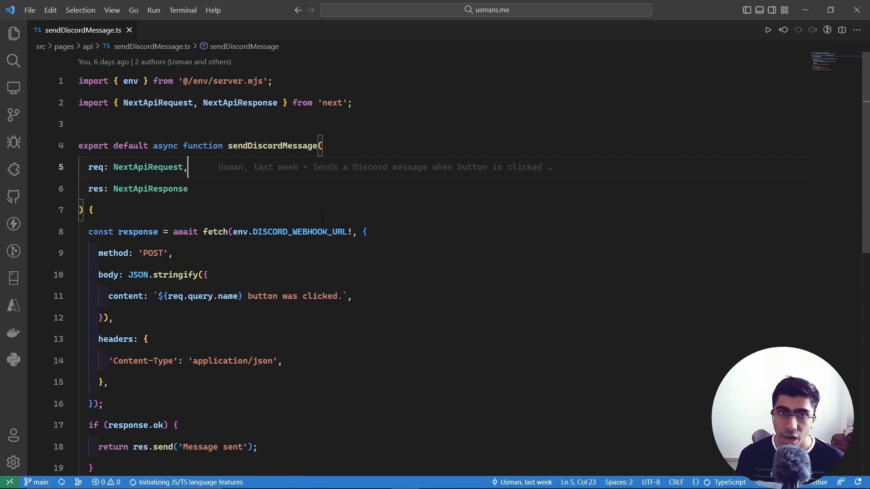
Inspect the fetch POST to DISCORD_WEBHOOK_URL with its JSON content body
{"action": "scroll", "scroll_direction": "down", "scroll_amount": 3}
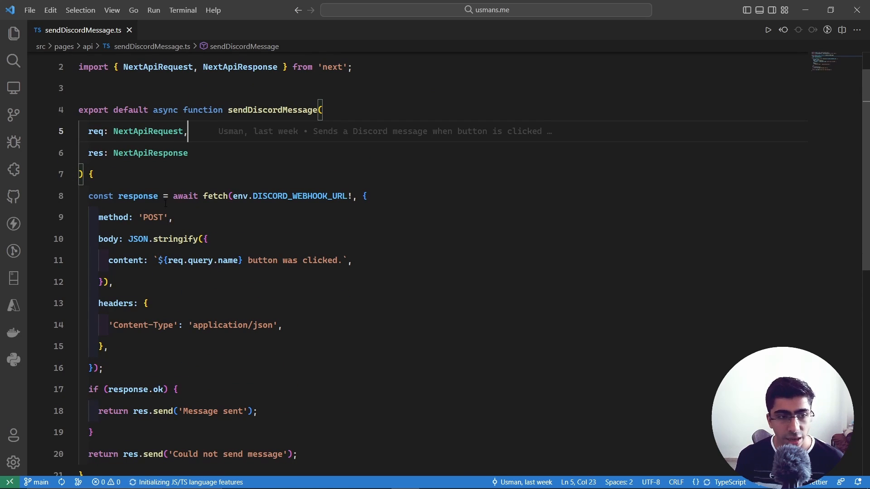
{"action": "double_click", "coordinate": [213, 196]}
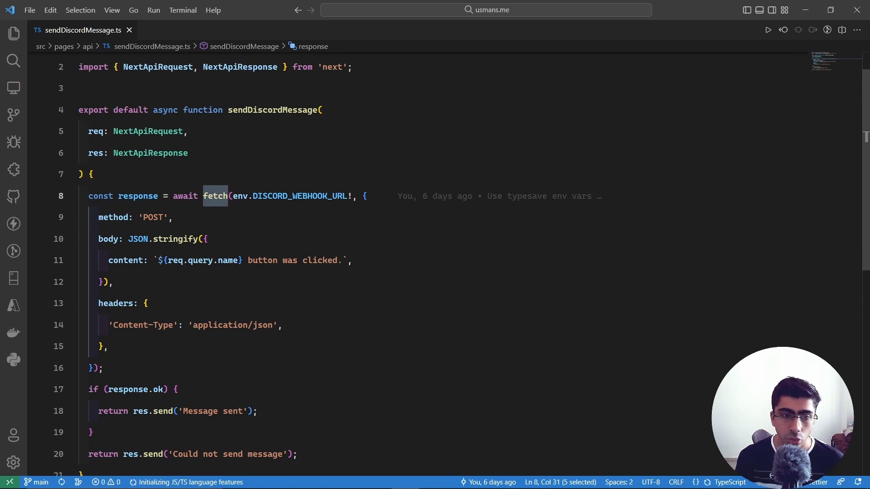
{"action": "double_click", "coordinate": [300, 196]}
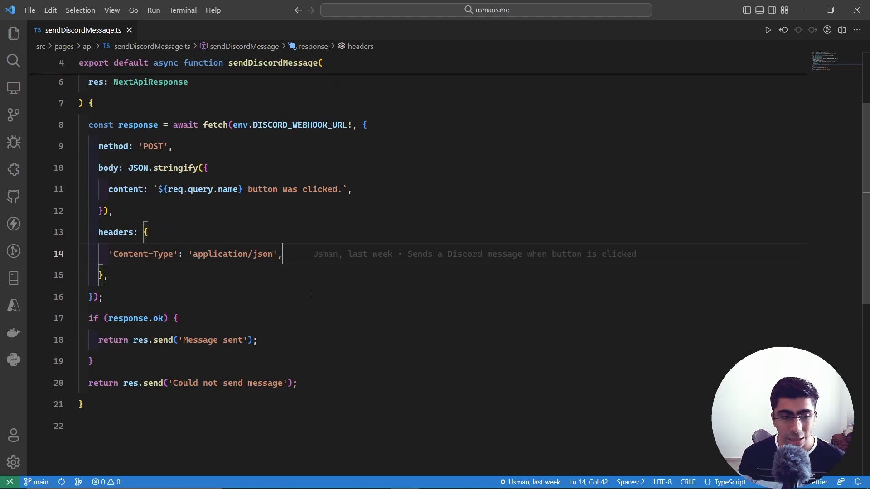
{"action": "scroll", "scroll_direction": "down", "scroll_amount": 3}
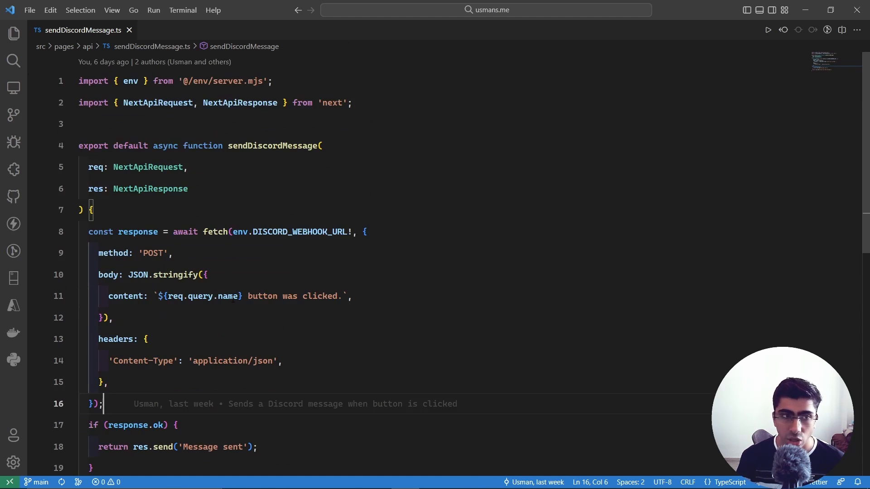
Review SocialLink.tsx: sendMessage fetches the sendDiscordMessage route with props.name, wired to the Link's onClick
{"action": "left_click", "coordinate": [176, 30]}
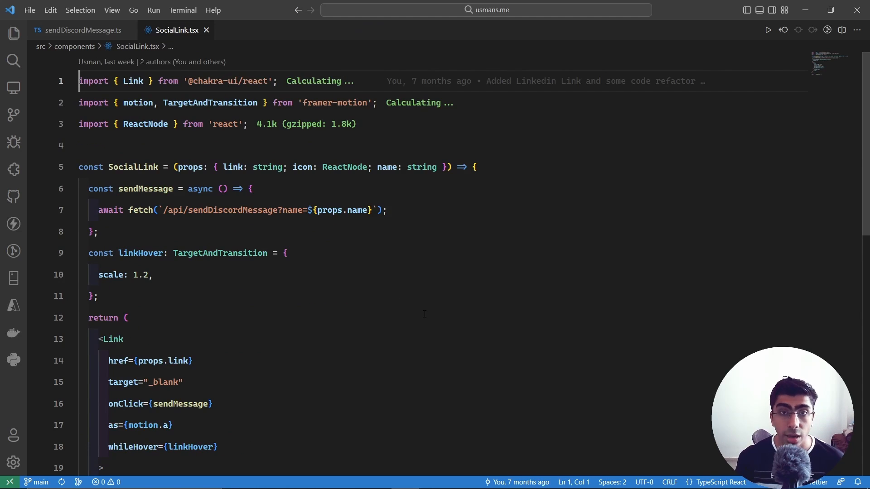
{"action": "scroll", "scroll_direction": "down", "scroll_amount": 3}
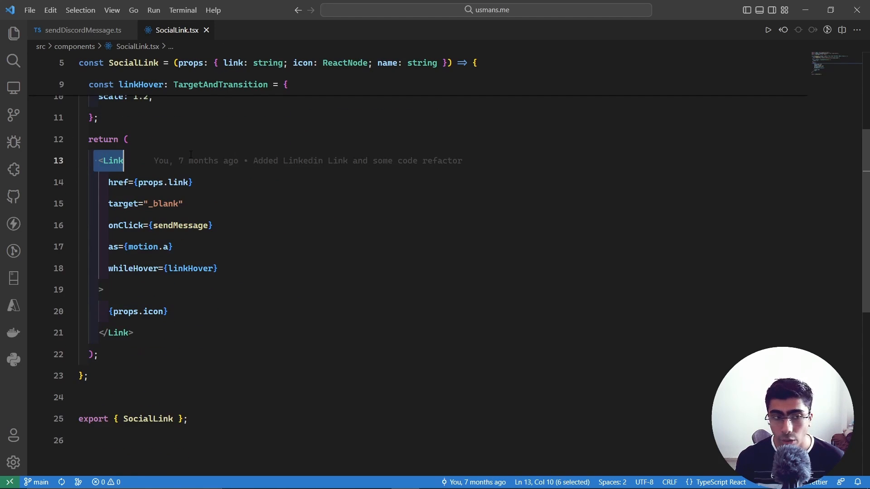
{"action": "left_click", "coordinate": [160, 226]}
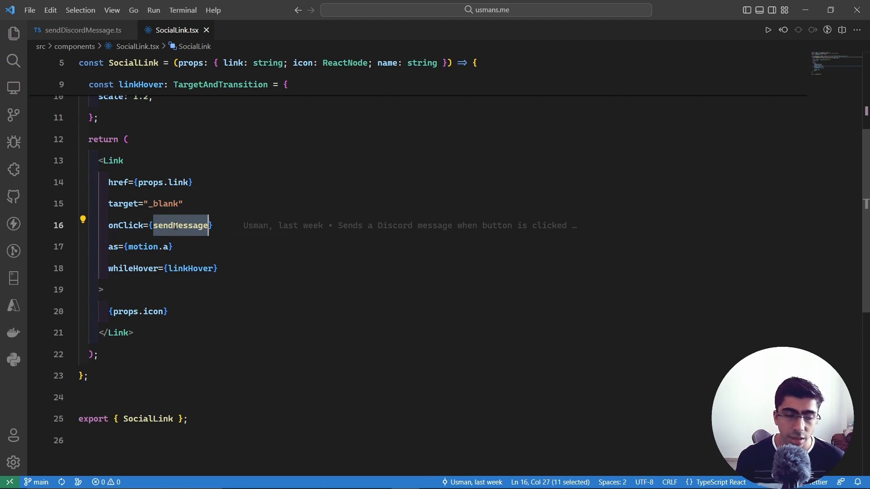
{"action": "scroll", "scroll_direction": "up", "scroll_amount": 3}
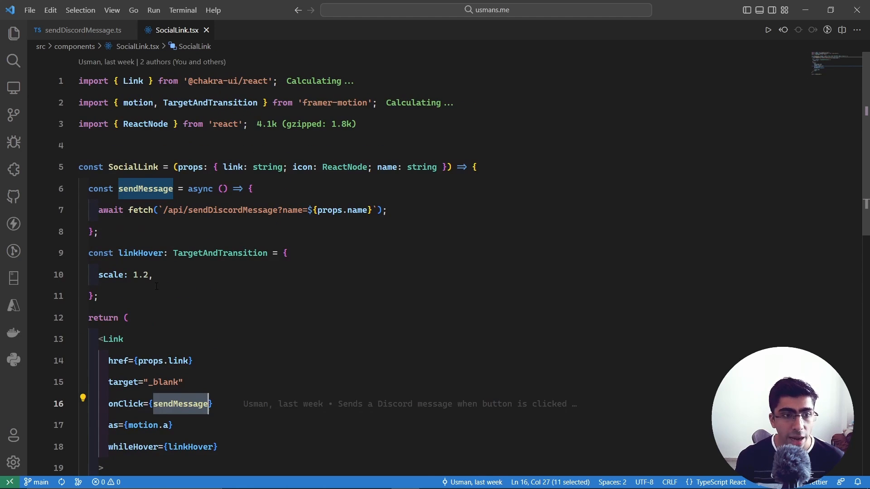
{"action": "left_click", "coordinate": [110, 209]}
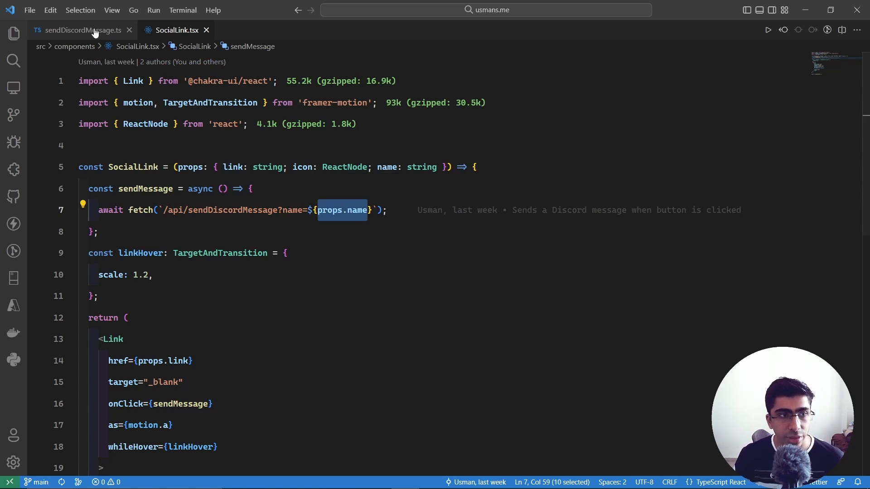
{"action": "left_click", "coordinate": [78, 30]}
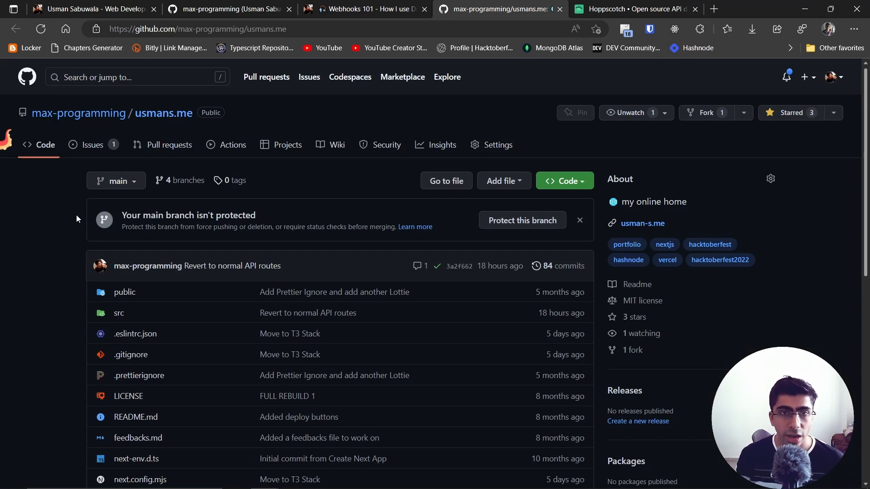
{"action": "left_click", "coordinate": [198, 29]}
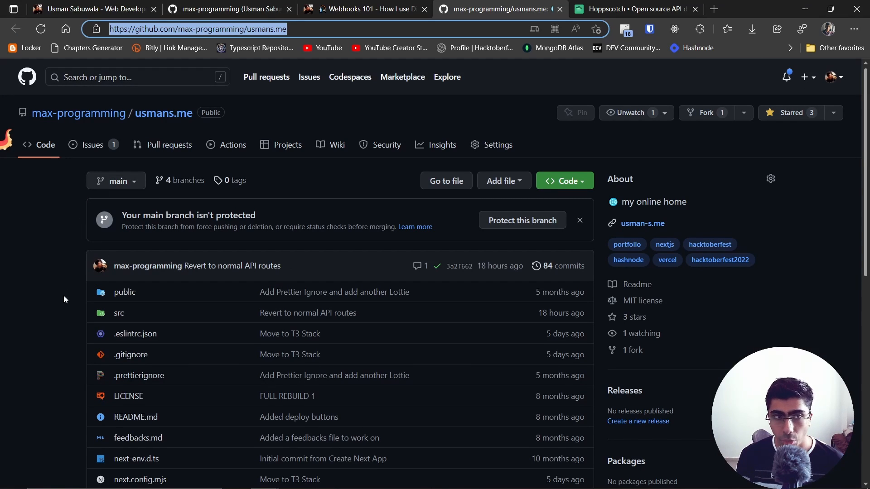
{"action": "mouse_move", "coordinate": [62, 308]}
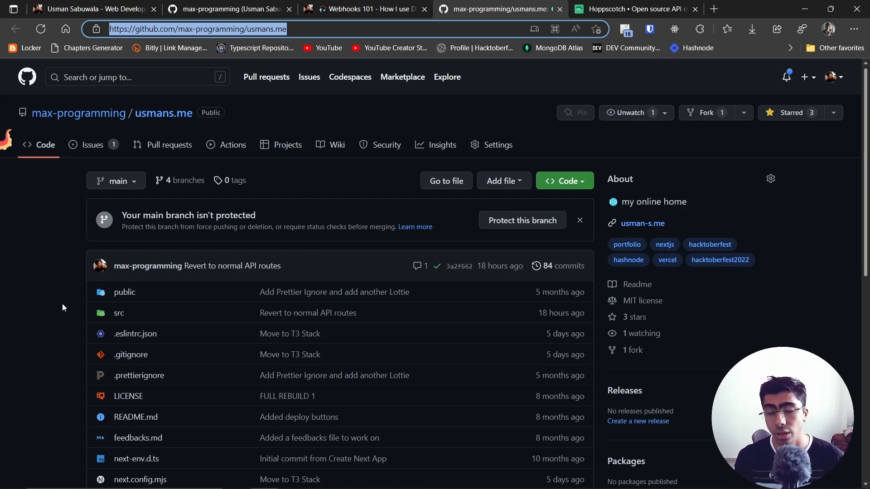
{"action": "scroll", "scroll_direction": "down", "scroll_amount": 3}
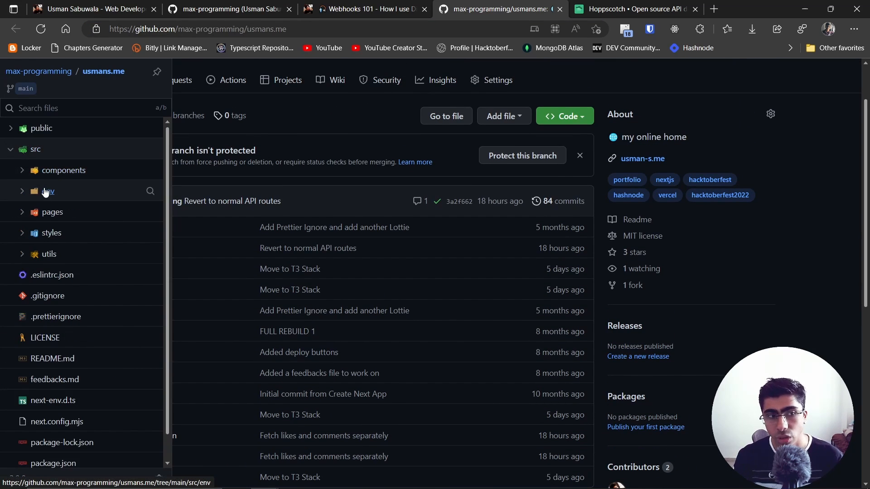
{"action": "left_click", "coordinate": [52, 212]}
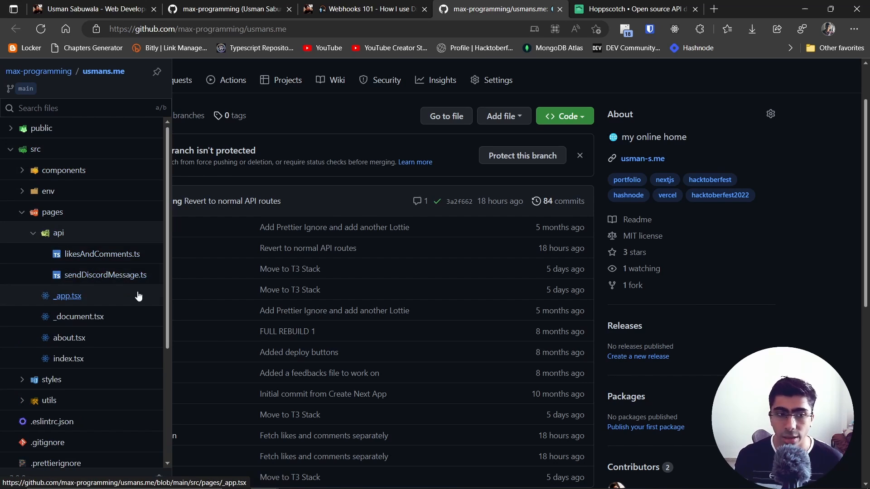
{"action": "left_click", "coordinate": [63, 169]}
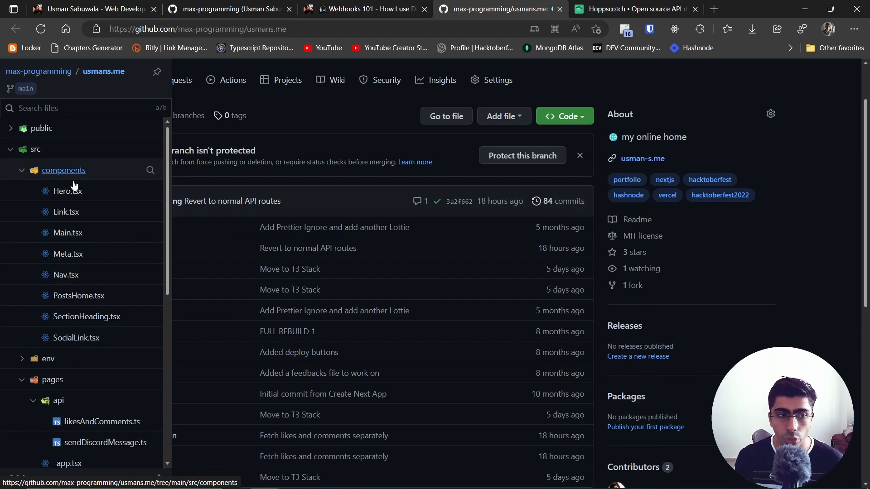
{"action": "mouse_move", "coordinate": [75, 337]}
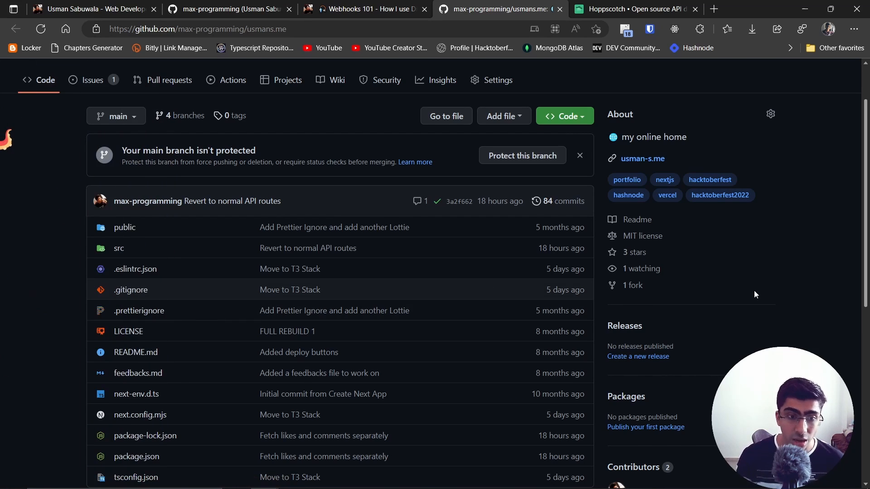
{"action": "scroll", "scroll_direction": "up", "scroll_amount": 3}
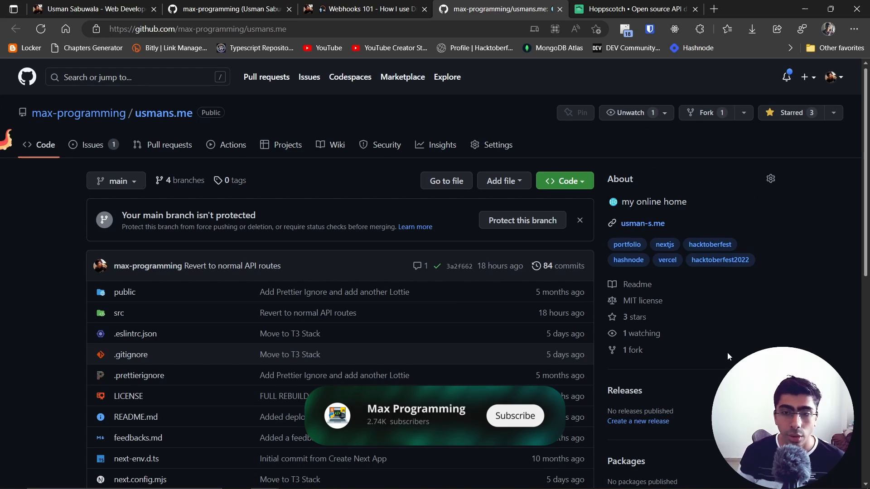
{"action": "left_click", "coordinate": [513, 416]}
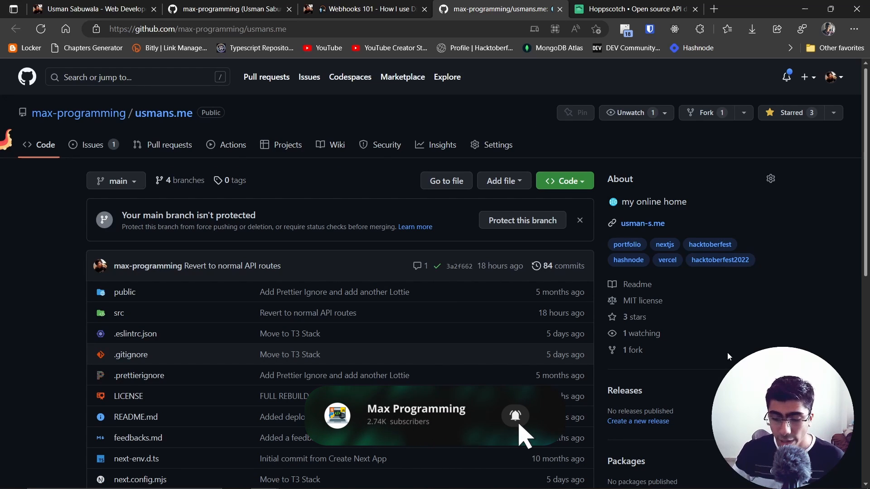